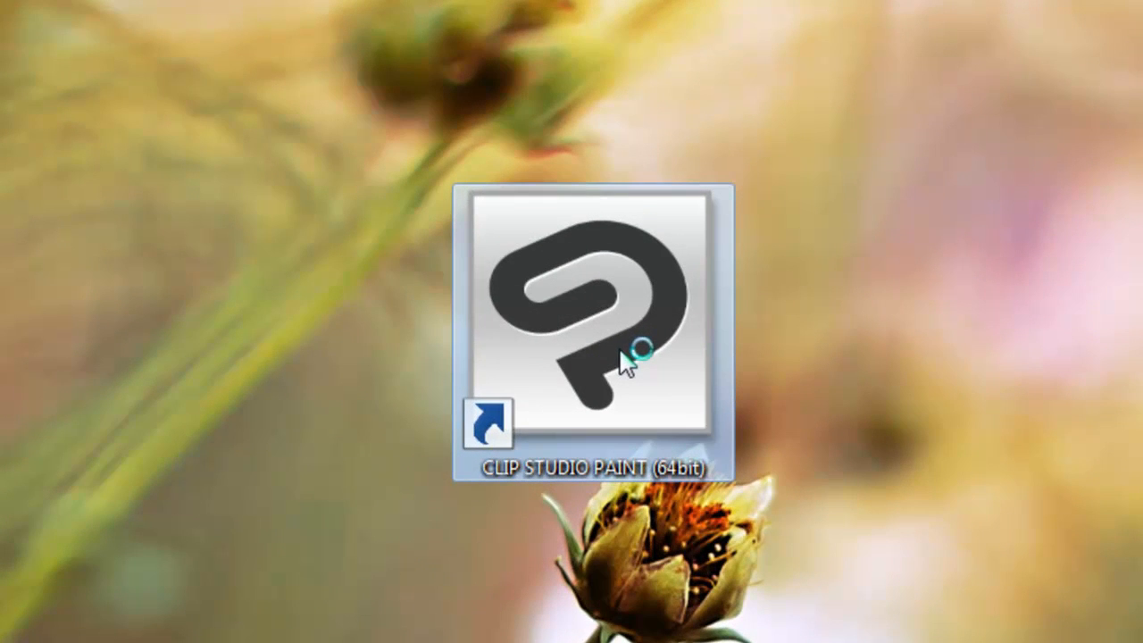
Step: Launch CLIP STUDIO PAINT (64bit) from its desktop shortcut
{"action": "double_click", "coordinate": [590, 313]}
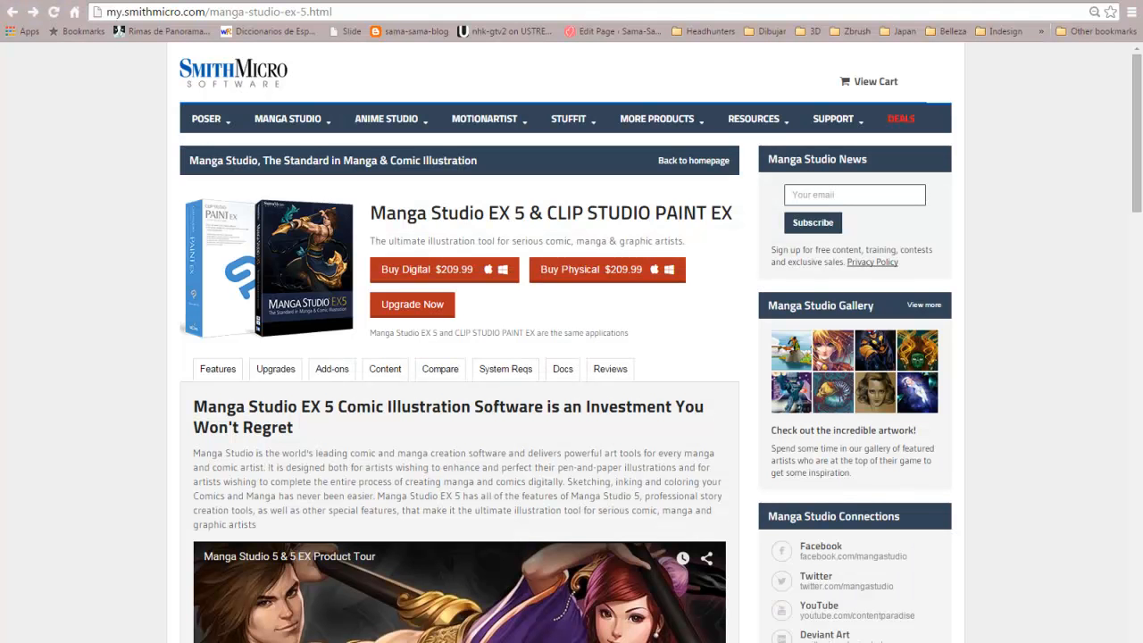
{"action": "mouse_move", "coordinate": [299, 273]}
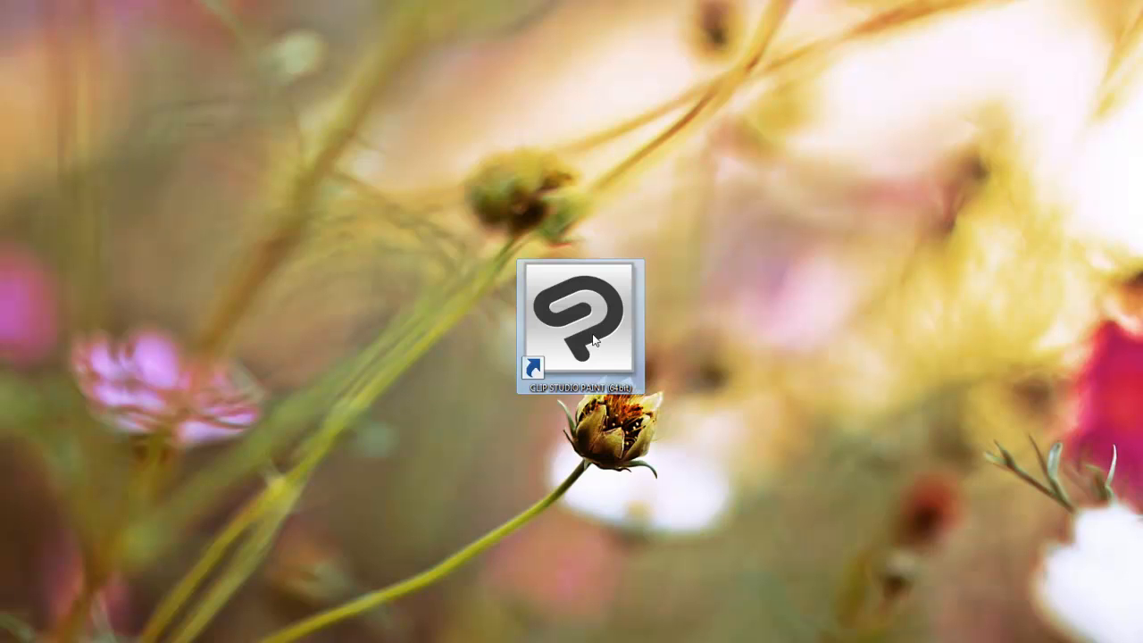
Step: Launch the app and create a 210 × 297 mm, 300 dpi colour canvas with white paper
{"action": "double_click", "coordinate": [574, 317]}
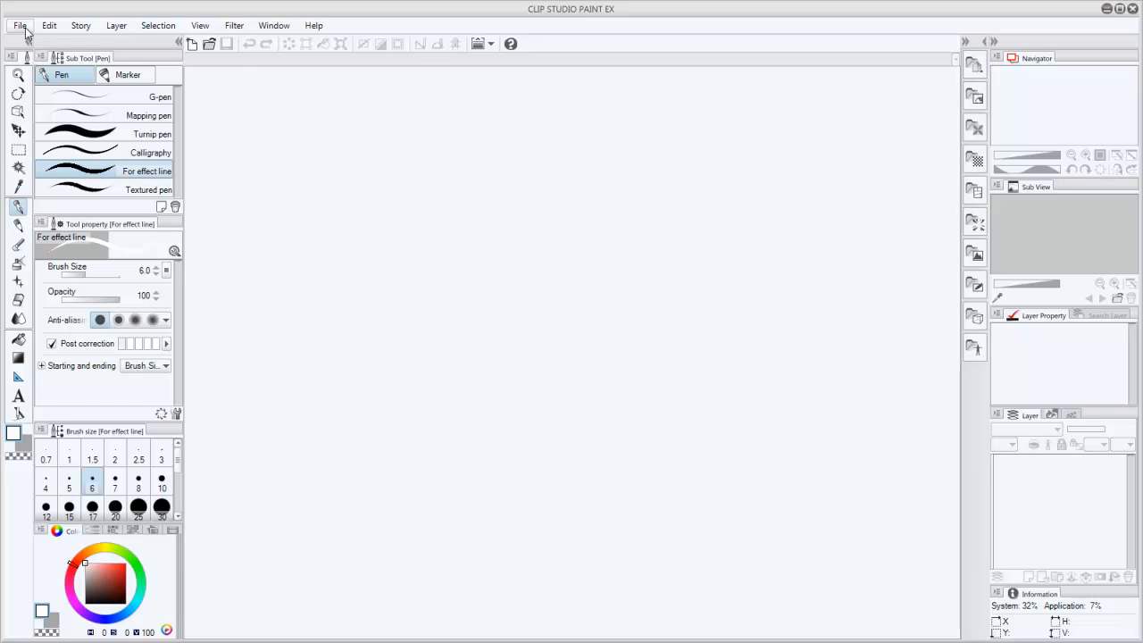
{"action": "left_click", "coordinate": [20, 25]}
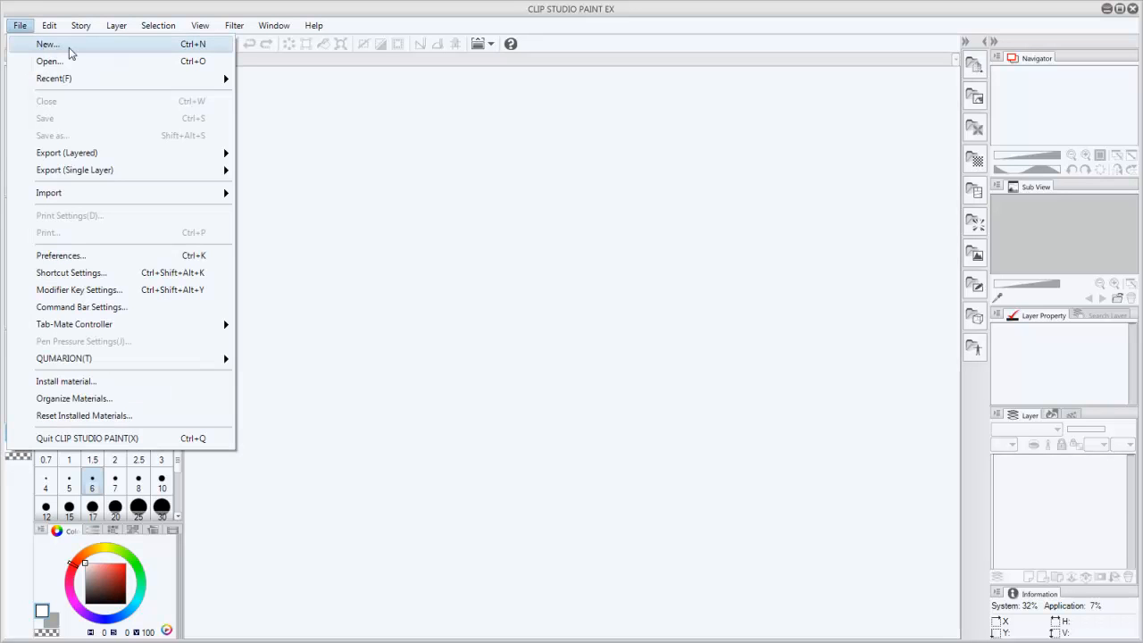
{"action": "left_click", "coordinate": [48, 44]}
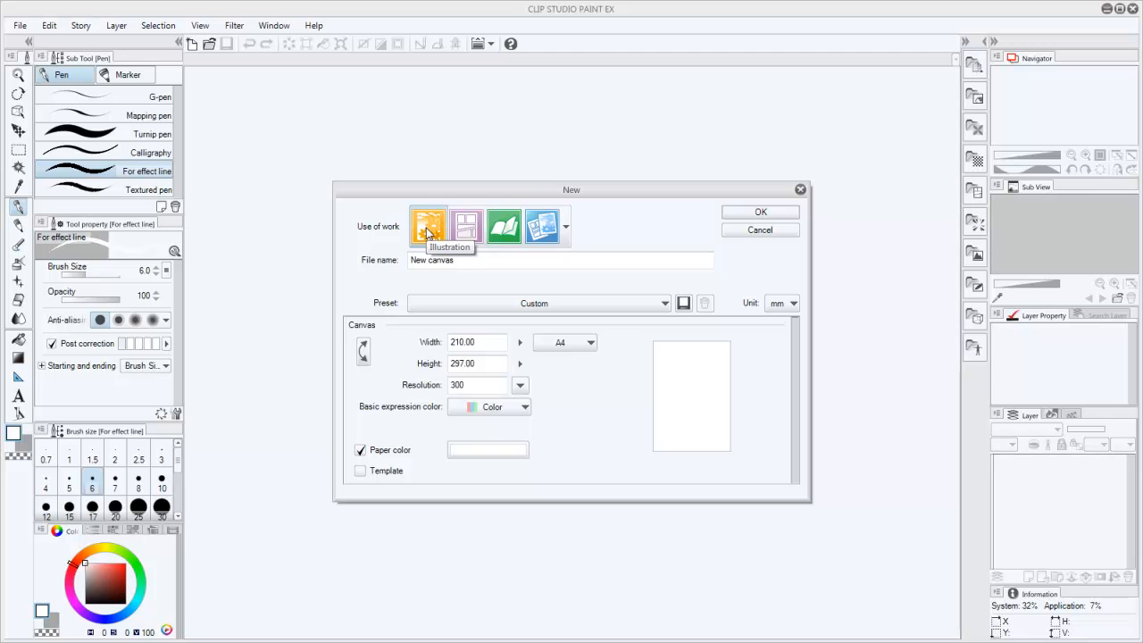
{"action": "mouse_move", "coordinate": [503, 225]}
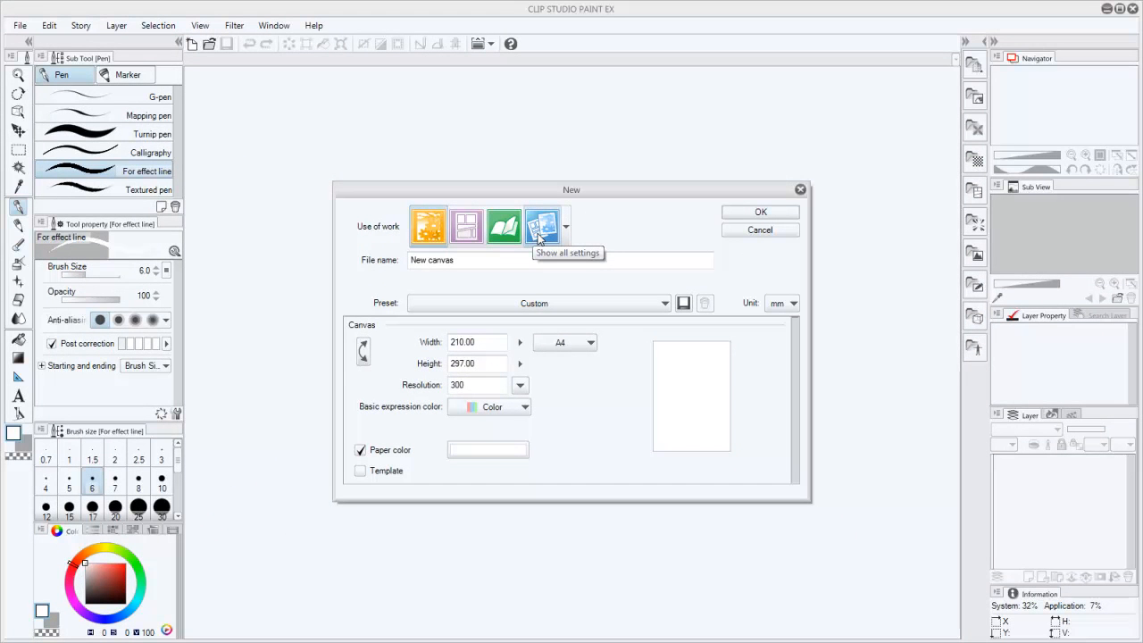
{"action": "left_click", "coordinate": [588, 342]}
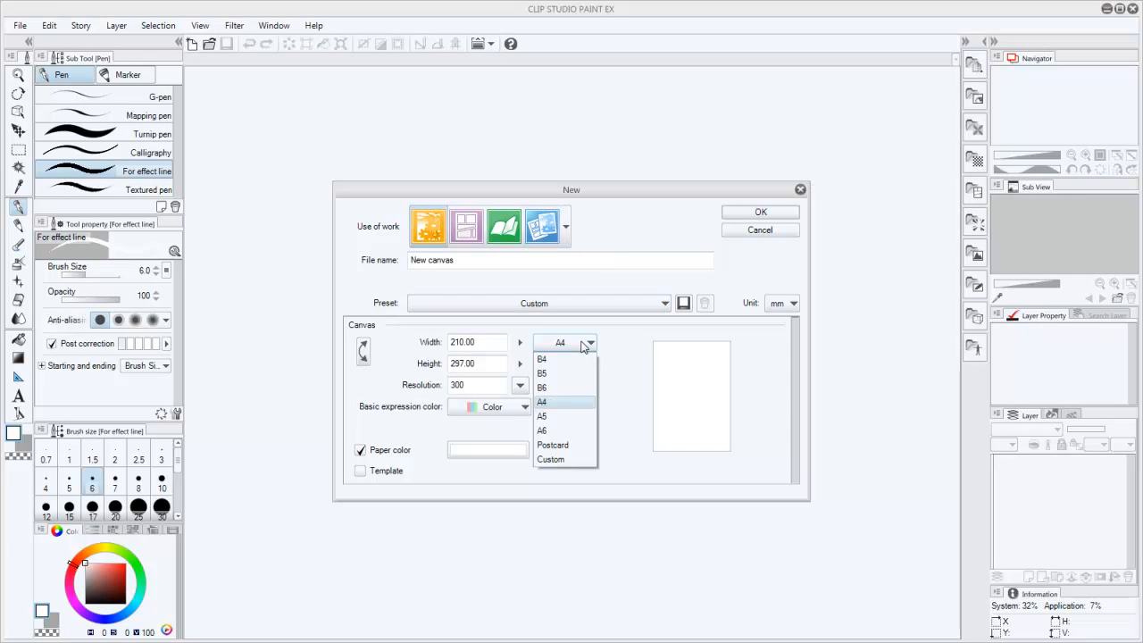
{"action": "left_click", "coordinate": [542, 402]}
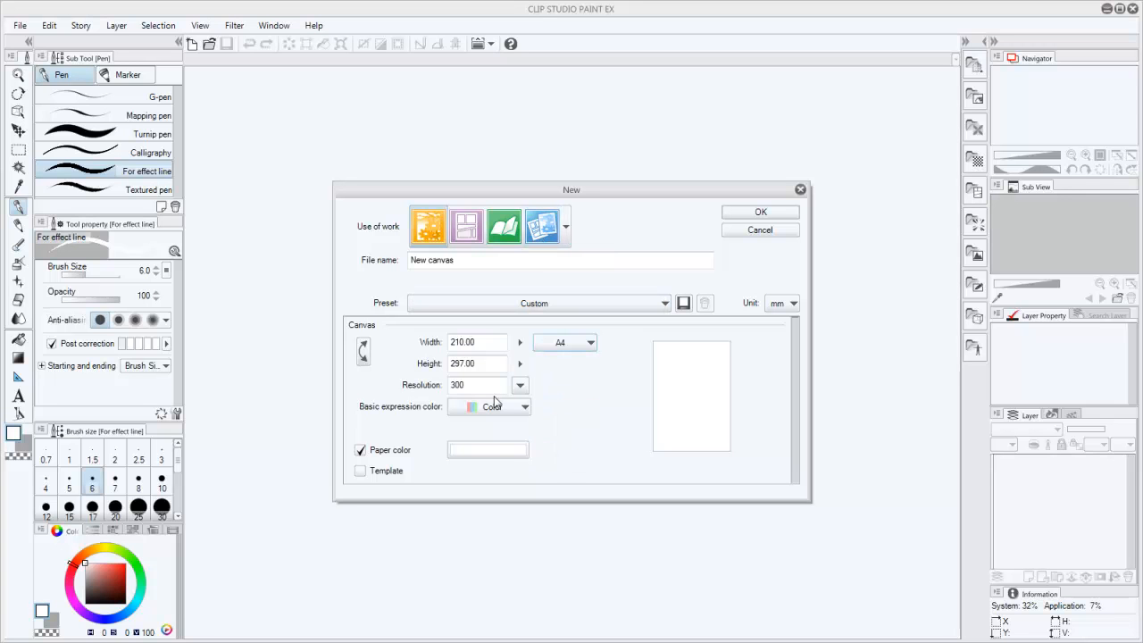
{"action": "left_click", "coordinate": [520, 384]}
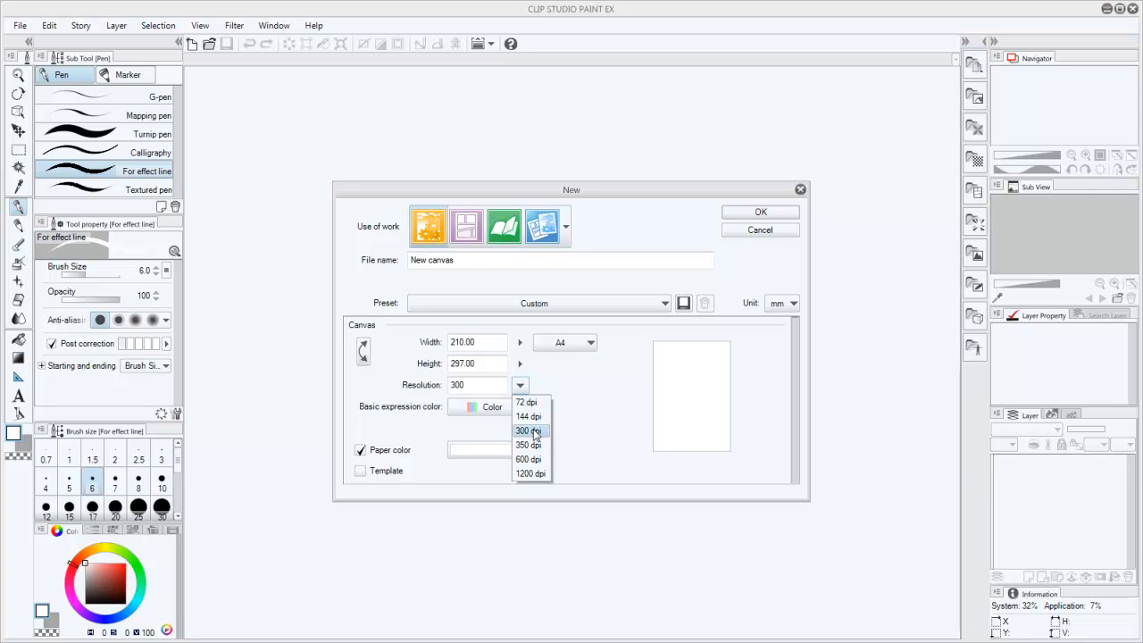
{"action": "left_click", "coordinate": [525, 406]}
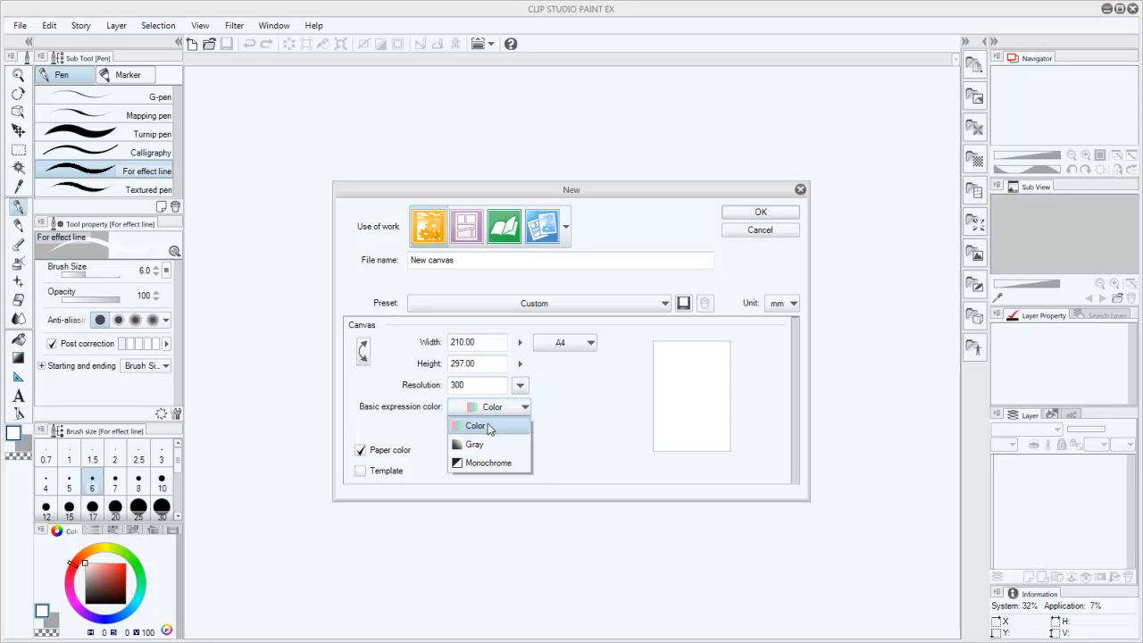
{"action": "left_click", "coordinate": [474, 425]}
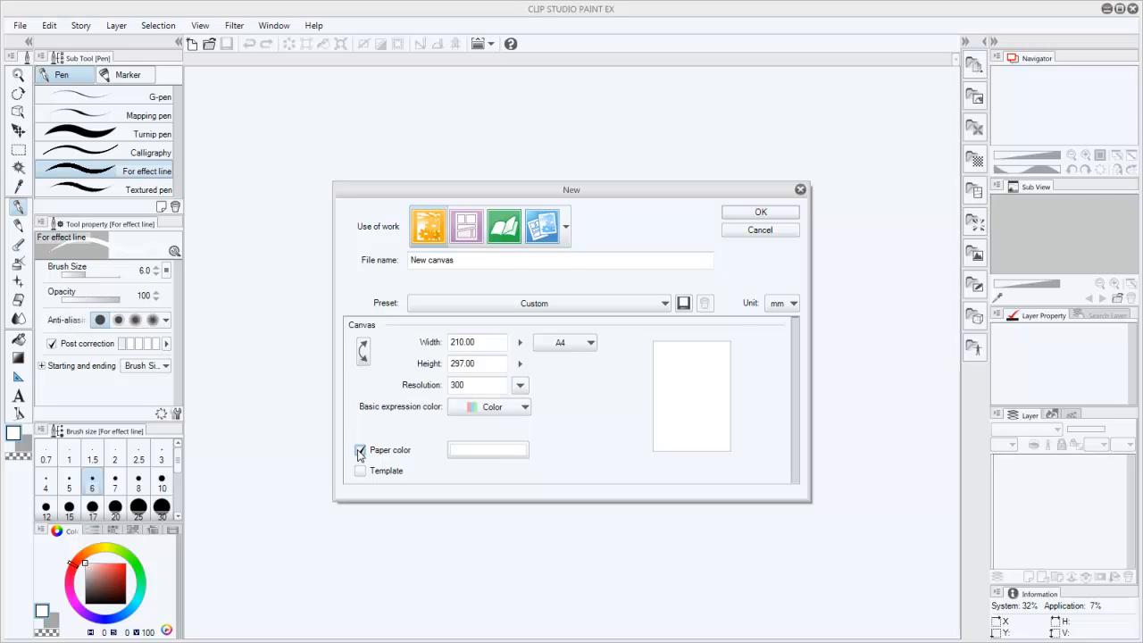
{"action": "left_click", "coordinate": [488, 449]}
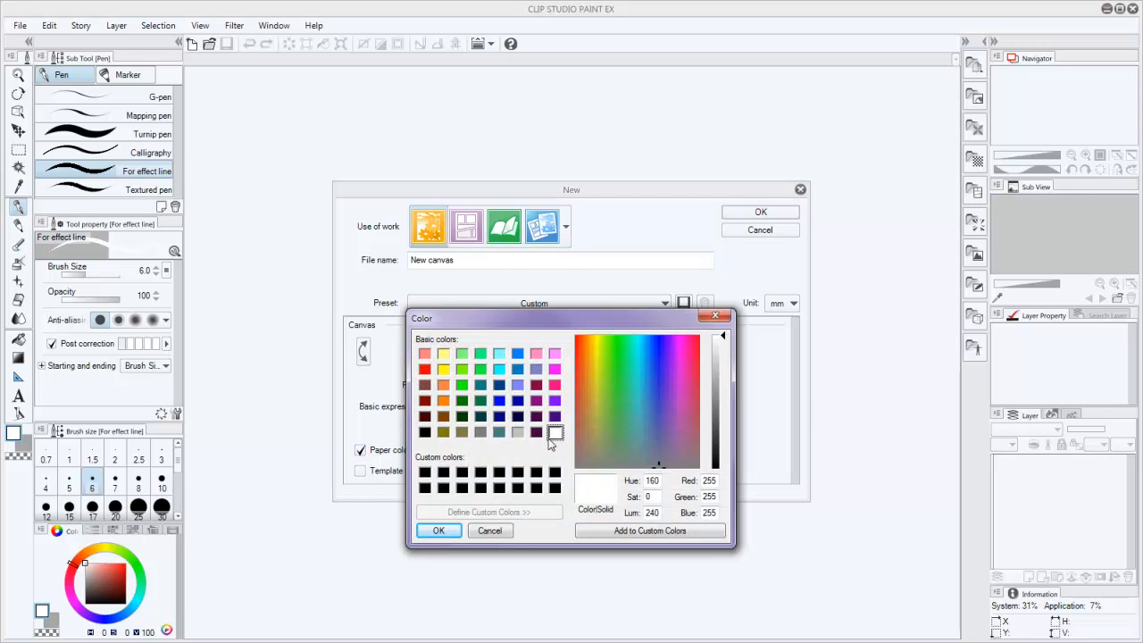
{"action": "left_click", "coordinate": [439, 530]}
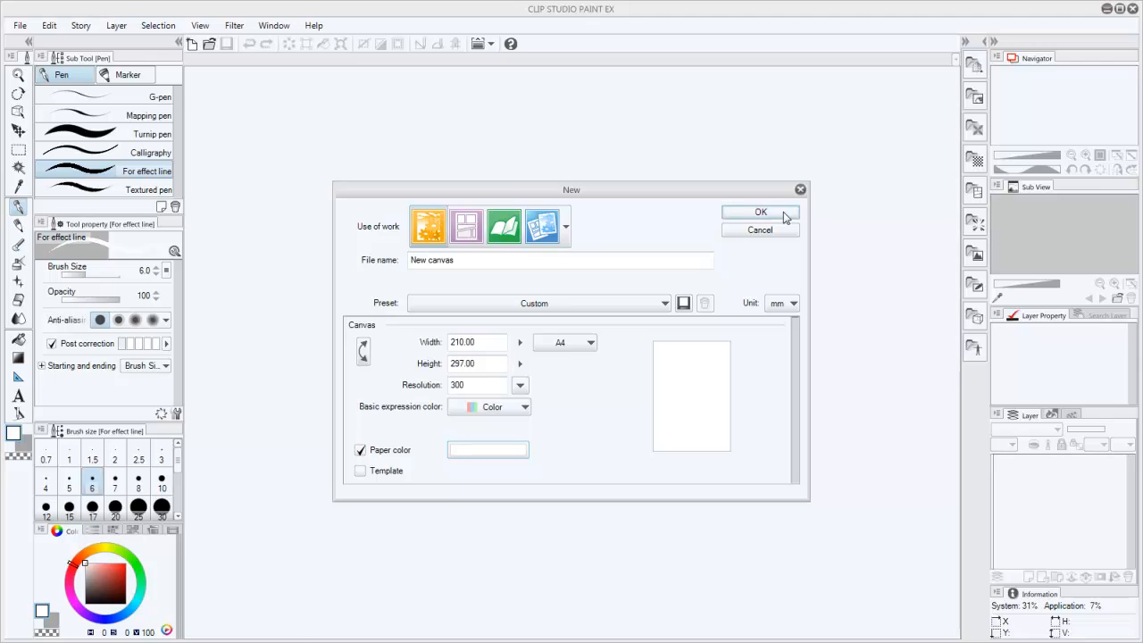
{"action": "left_click", "coordinate": [760, 212]}
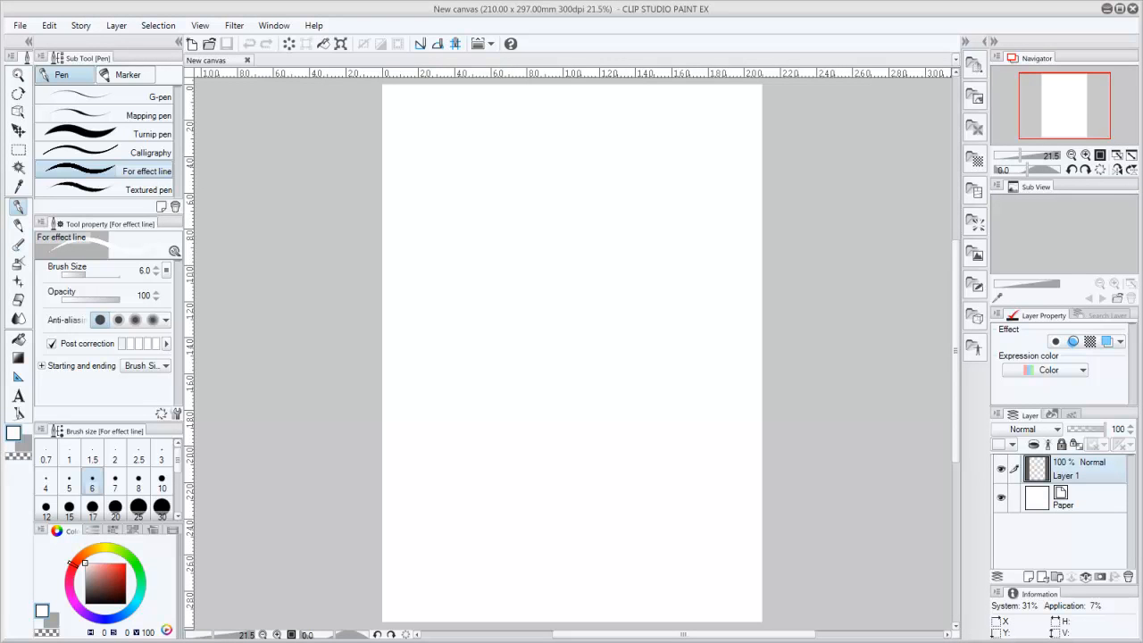
{"action": "mouse_move", "coordinate": [744, 526]}
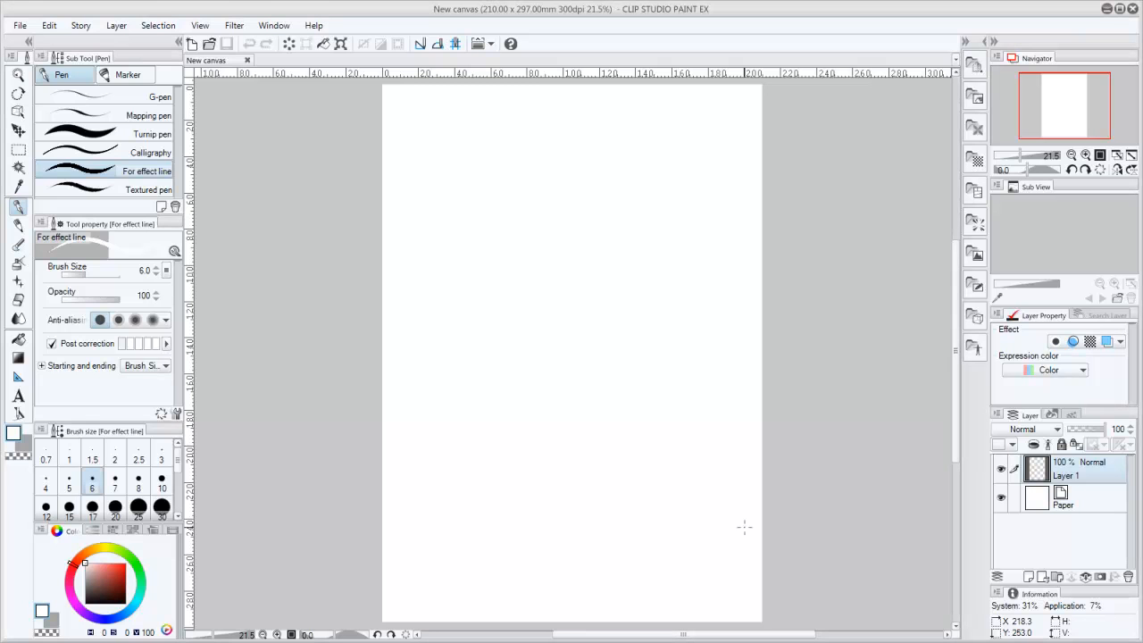
Step: Set the Interface theme of color combination to Dark color in Preferences
{"action": "left_click", "coordinate": [19, 25]}
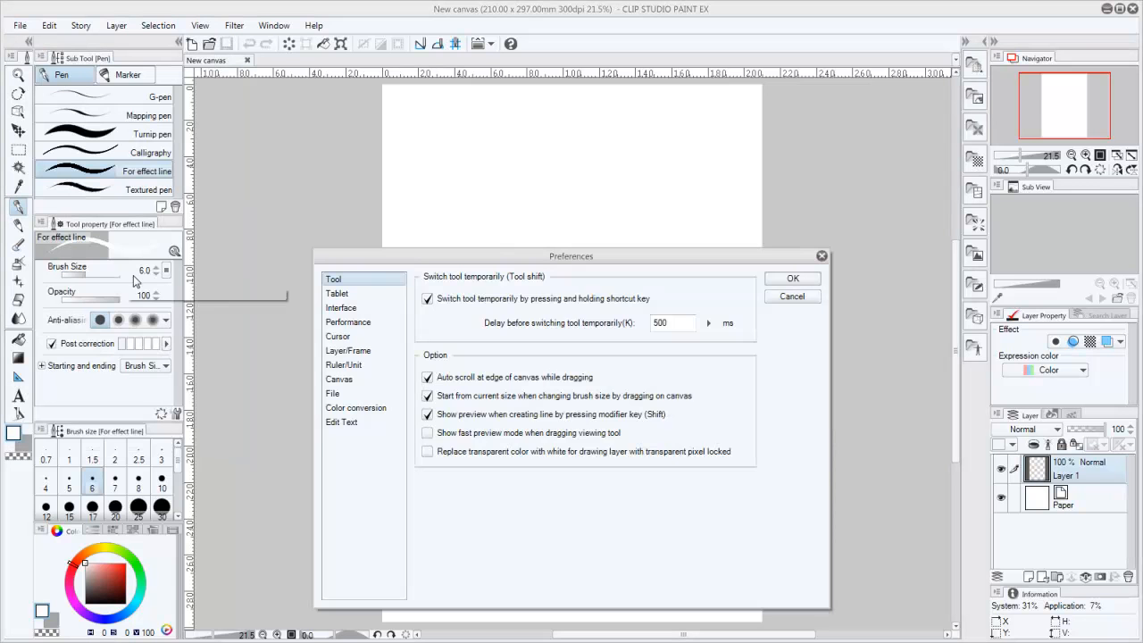
{"action": "left_click", "coordinate": [340, 307]}
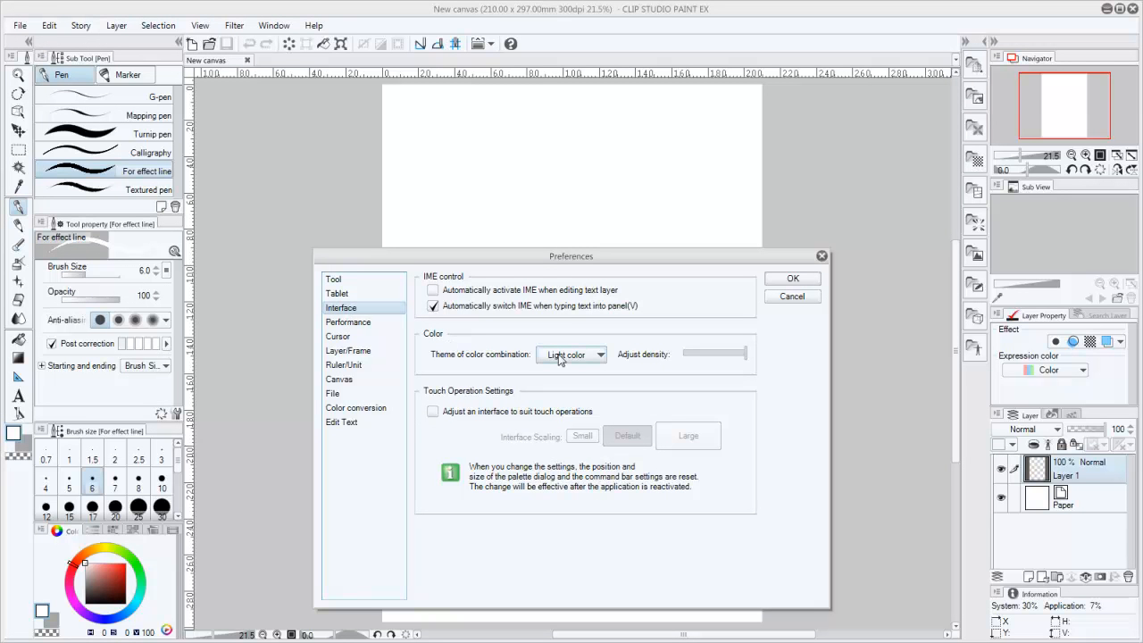
{"action": "left_click", "coordinate": [570, 354]}
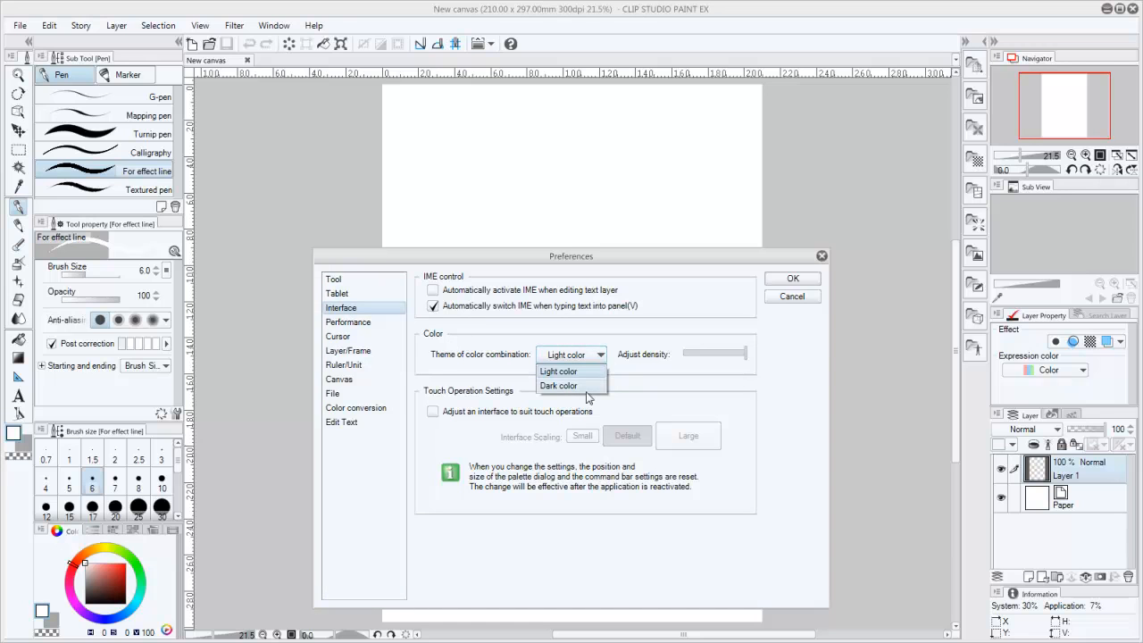
{"action": "left_click", "coordinate": [558, 385]}
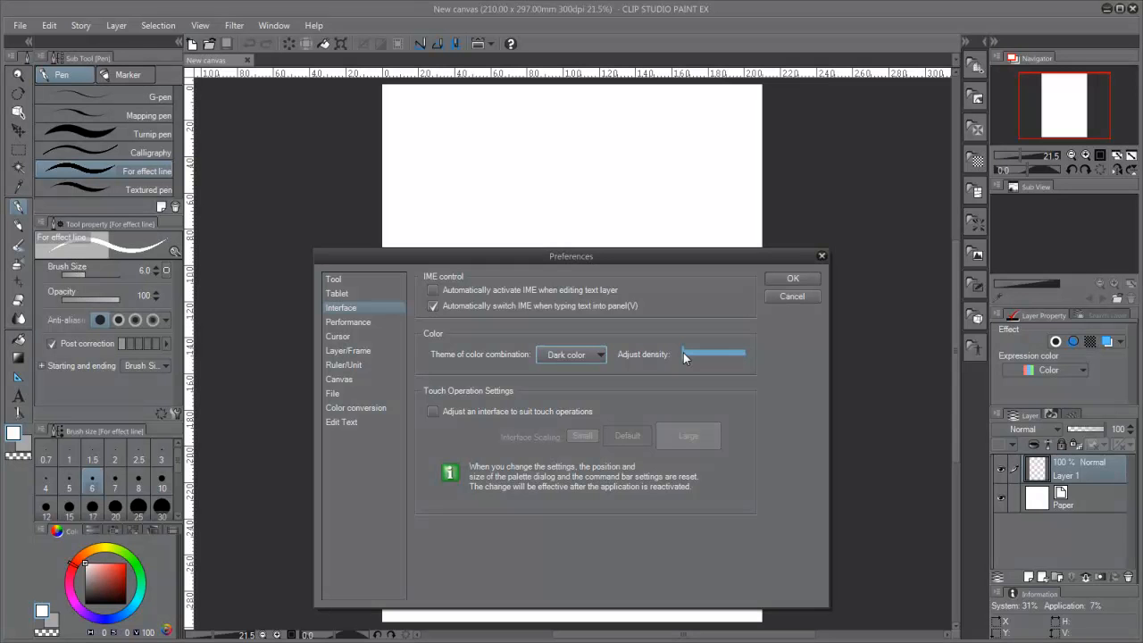
{"action": "left_click", "coordinate": [791, 277]}
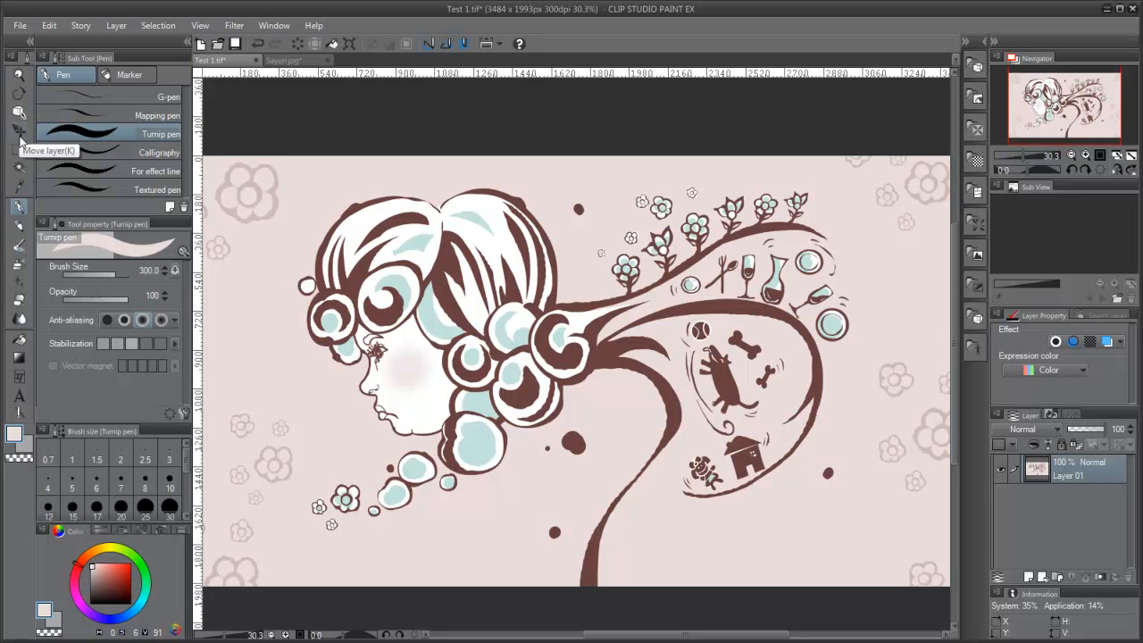
{"action": "mouse_move", "coordinate": [17, 217]}
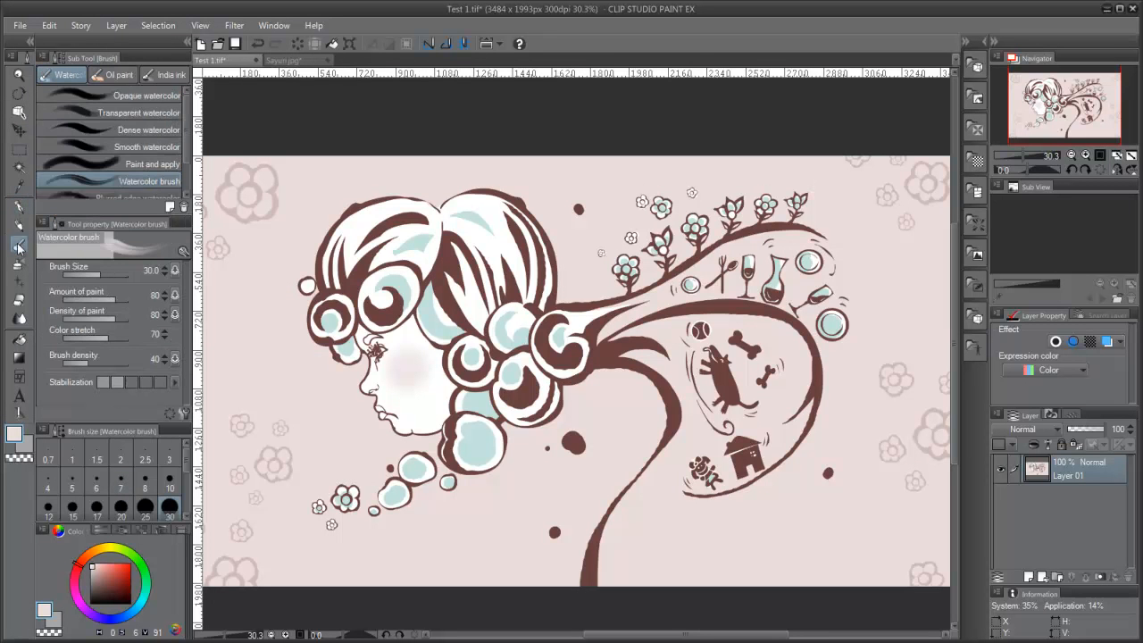
Step: Pick the Airbrush tool, show the Color Set swatches, and select the next tool
{"action": "left_click", "coordinate": [19, 264]}
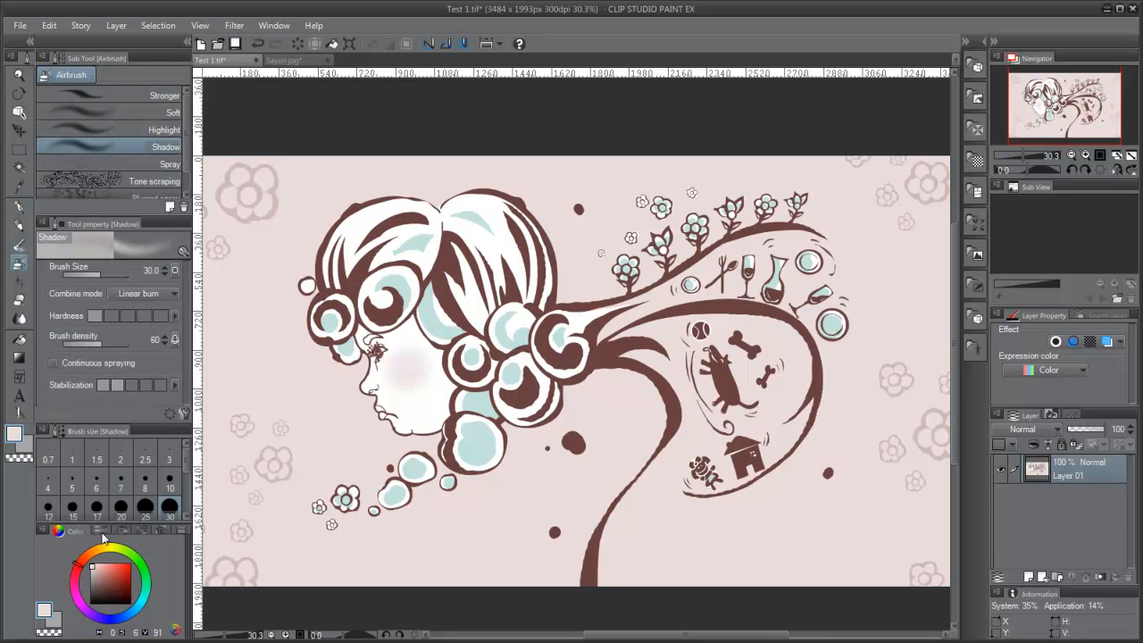
{"action": "left_click", "coordinate": [114, 531]}
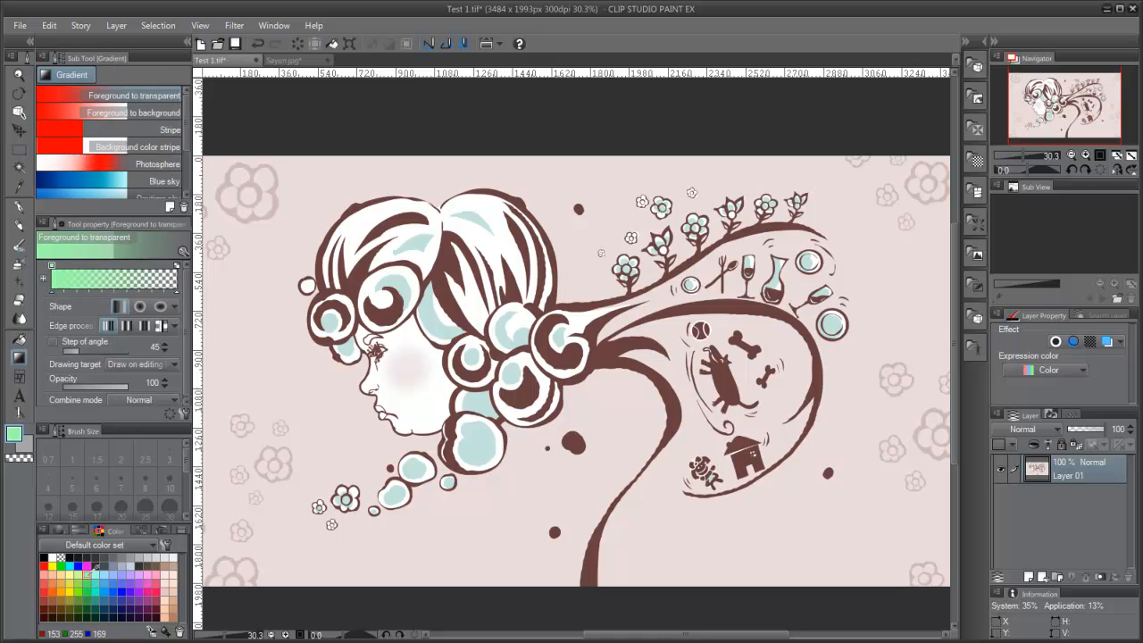
{"action": "left_click", "coordinate": [19, 208]}
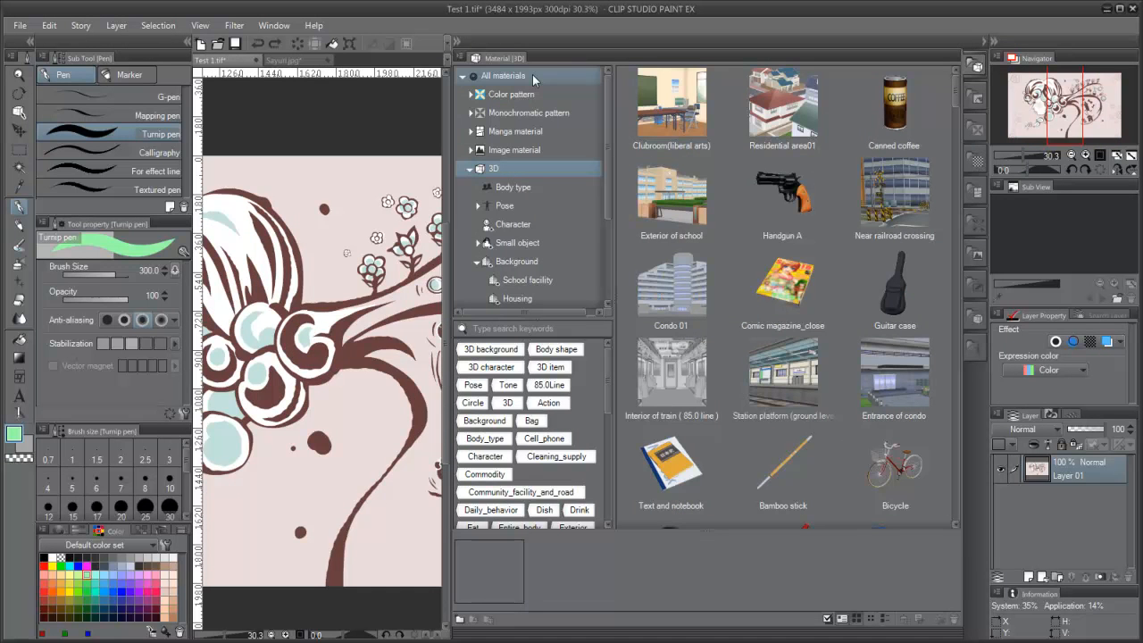
Step: Browse Color pattern, Monochromatic pattern, 3D and Pose material thumbnails
{"action": "left_click", "coordinate": [511, 94]}
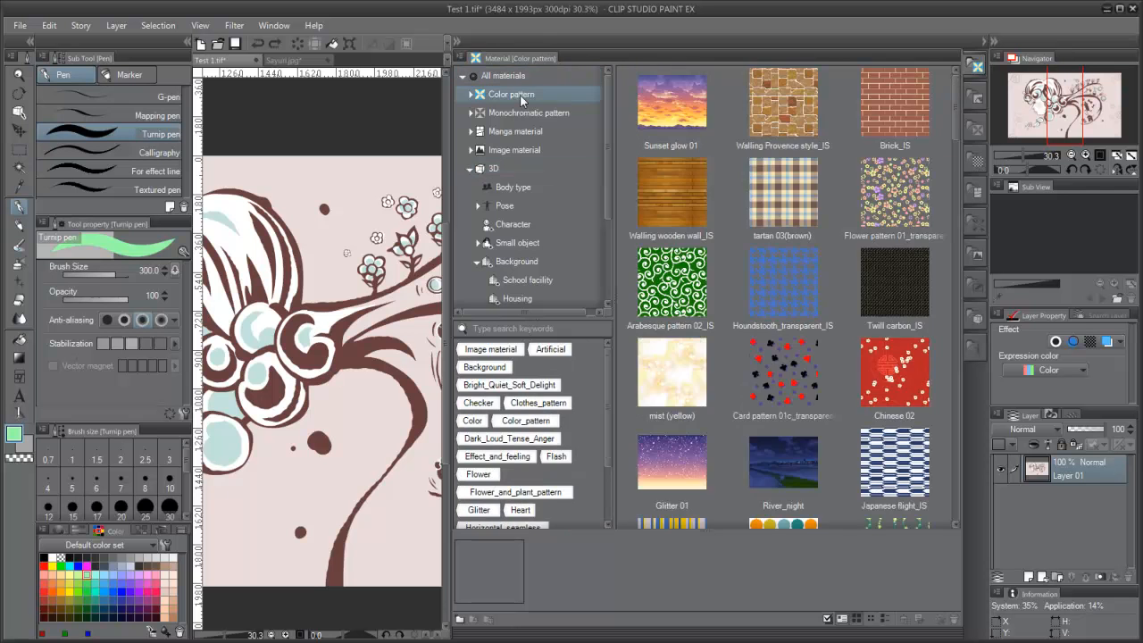
{"action": "left_click", "coordinate": [529, 112]}
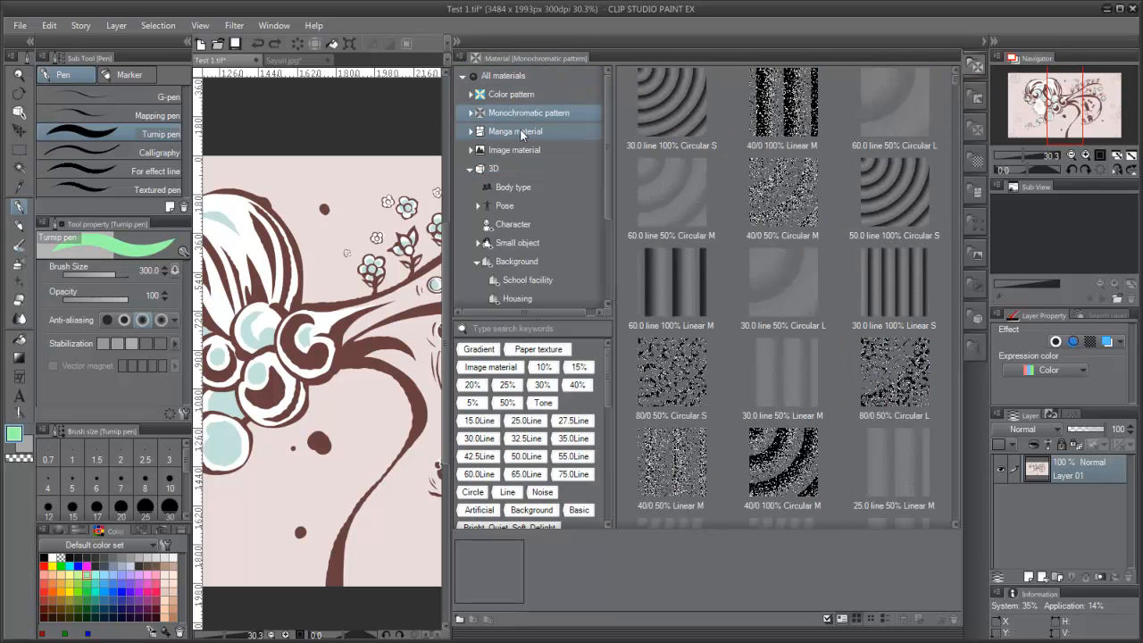
{"action": "left_click", "coordinate": [493, 168]}
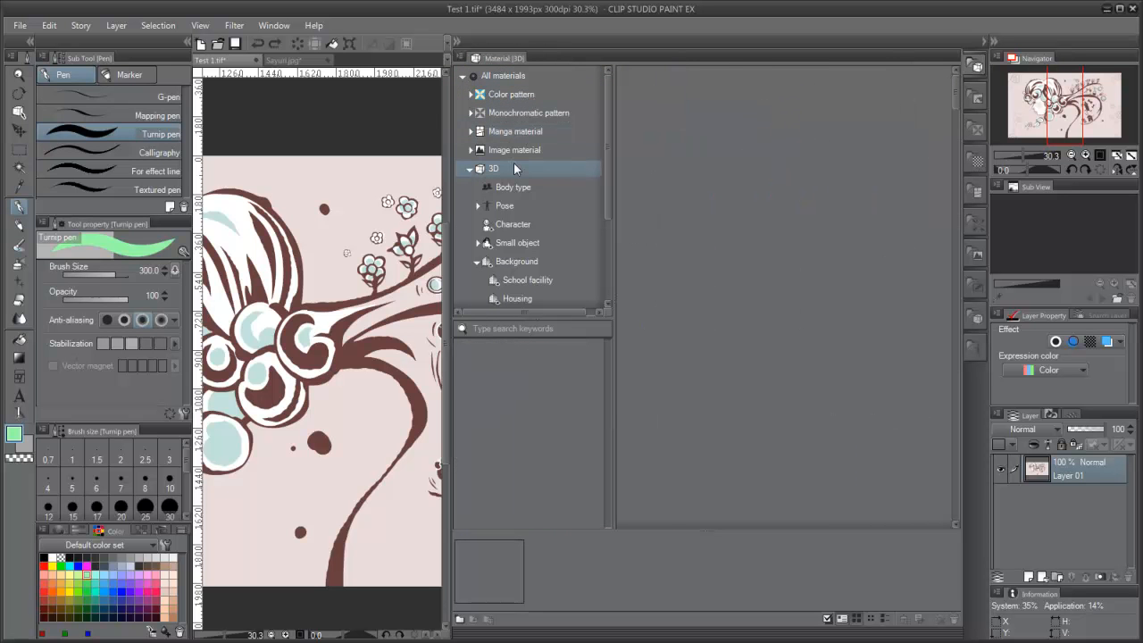
{"action": "left_click", "coordinate": [493, 168]}
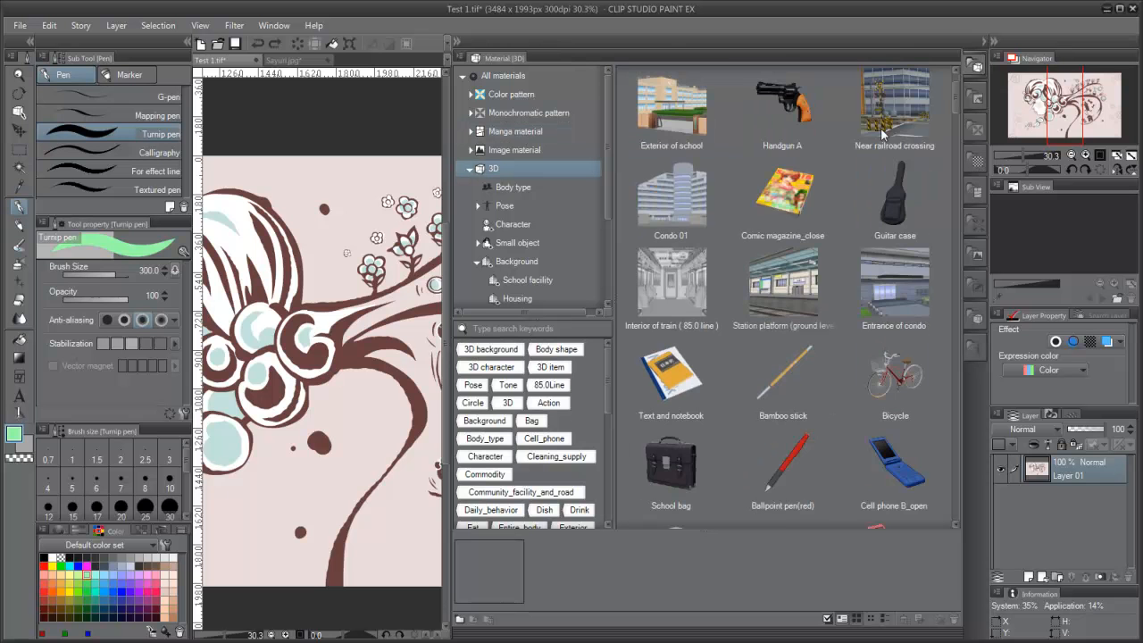
{"action": "scroll", "scroll_direction": "down", "scroll_amount": 3}
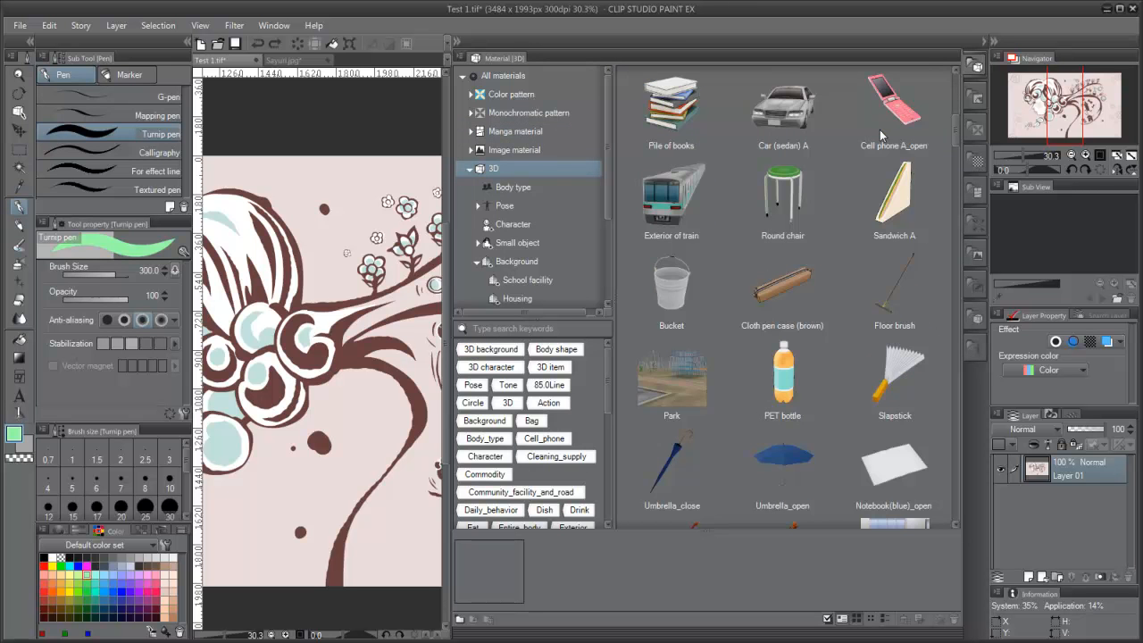
{"action": "left_click", "coordinate": [505, 205]}
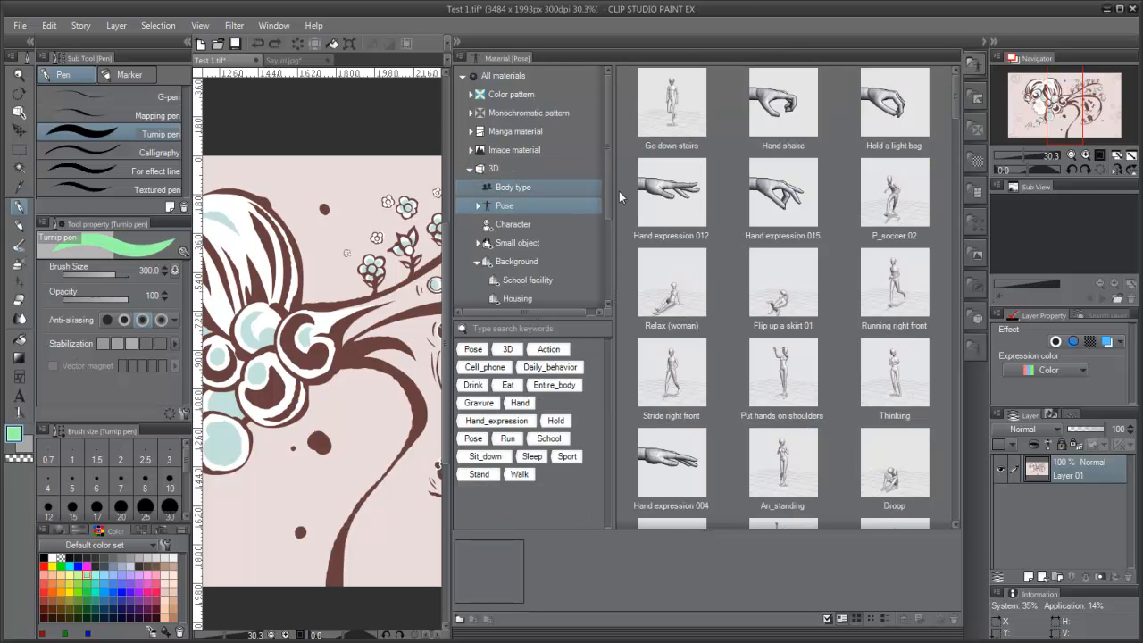
{"action": "scroll", "scroll_direction": "down", "scroll_amount": 3}
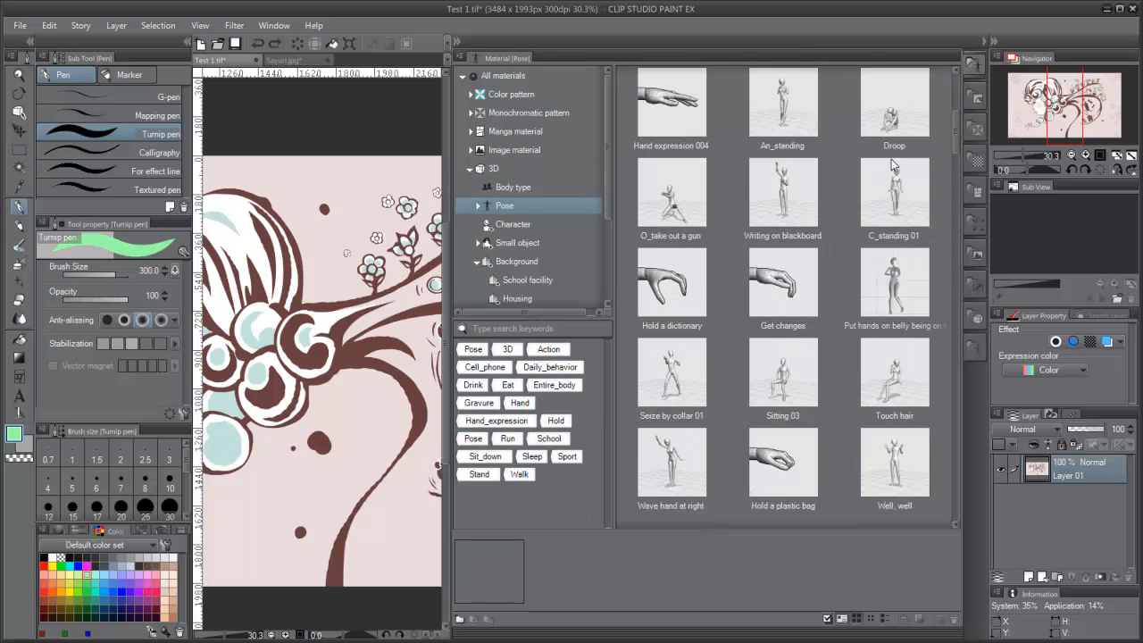
{"action": "scroll", "scroll_direction": "down", "scroll_amount": 3}
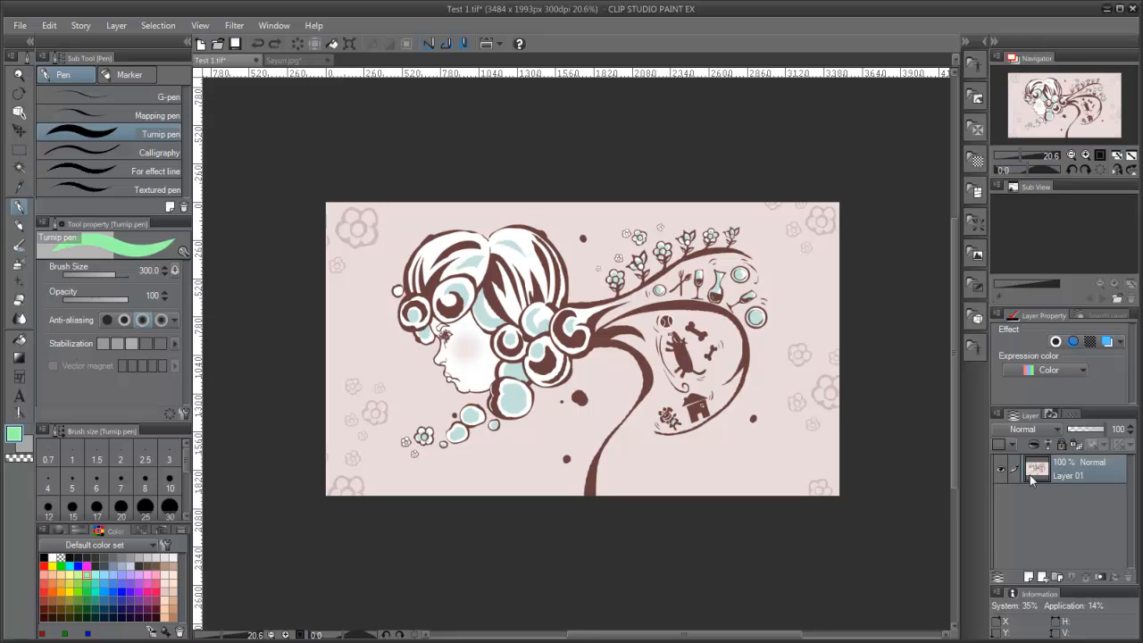
Step: Switch to the Sayuri.jpg document tab
{"action": "left_click", "coordinate": [1029, 577]}
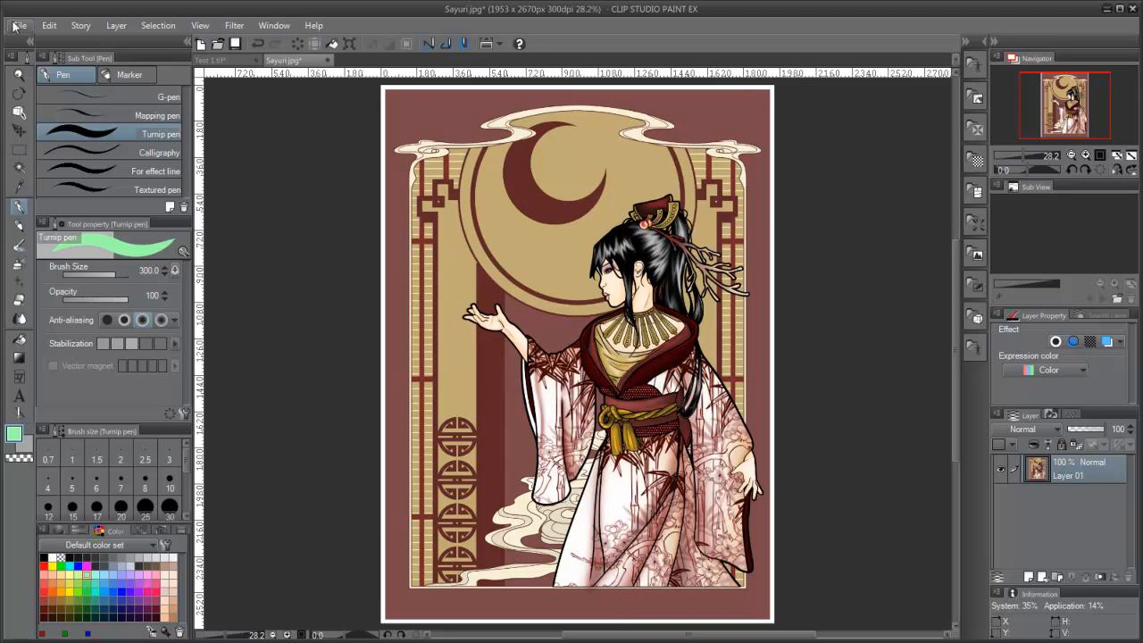
{"action": "left_click", "coordinate": [81, 25]}
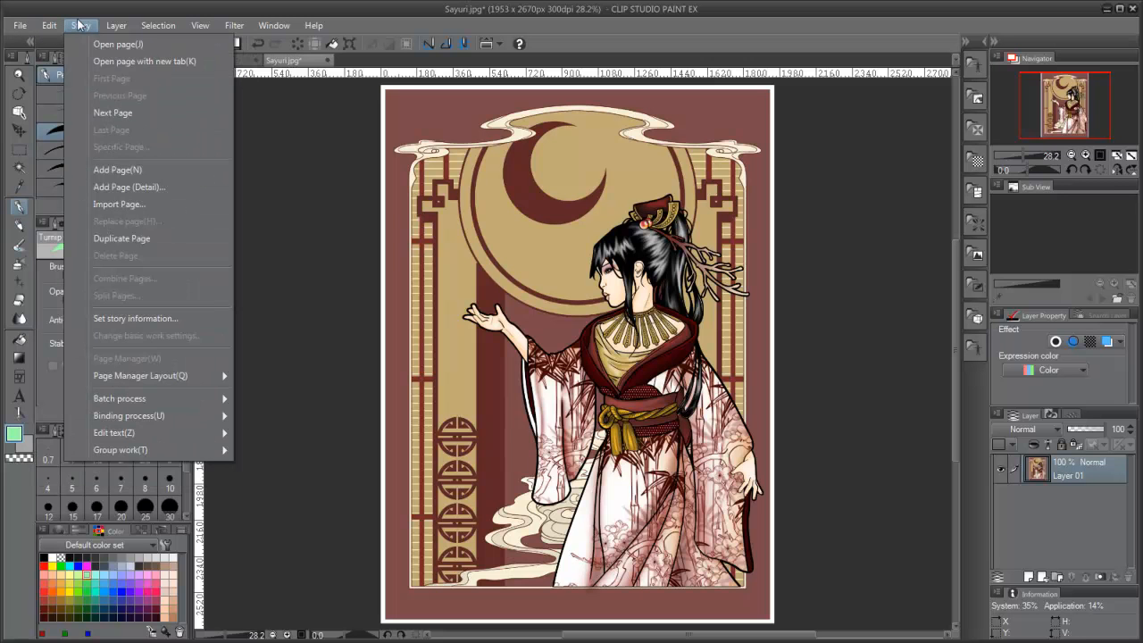
{"action": "left_click", "coordinate": [158, 25]}
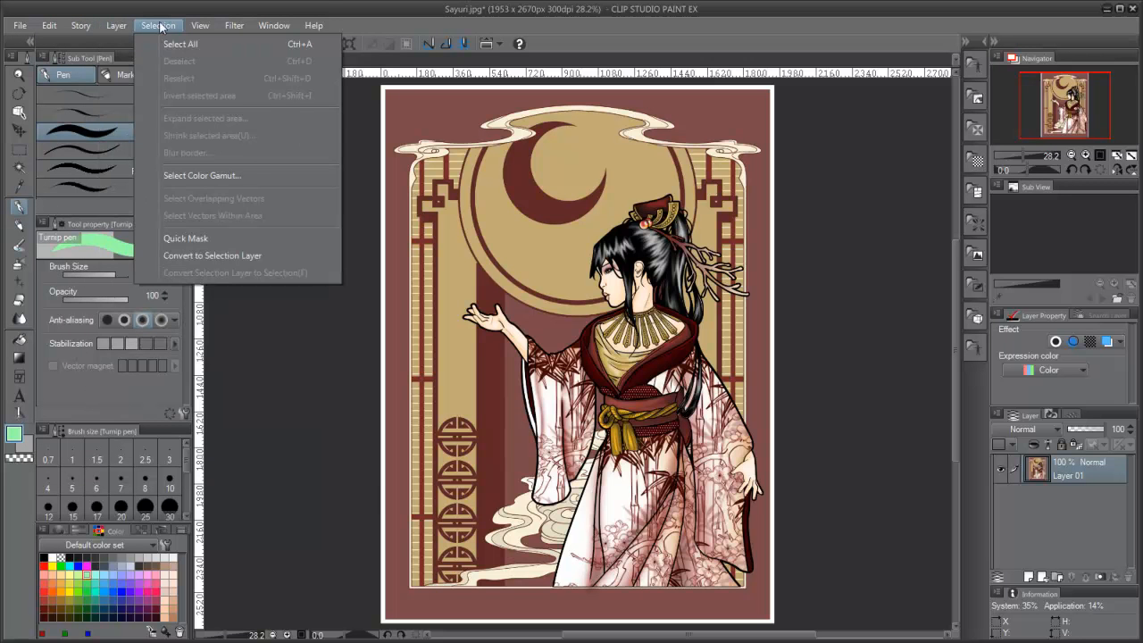
{"action": "left_click", "coordinate": [234, 24]}
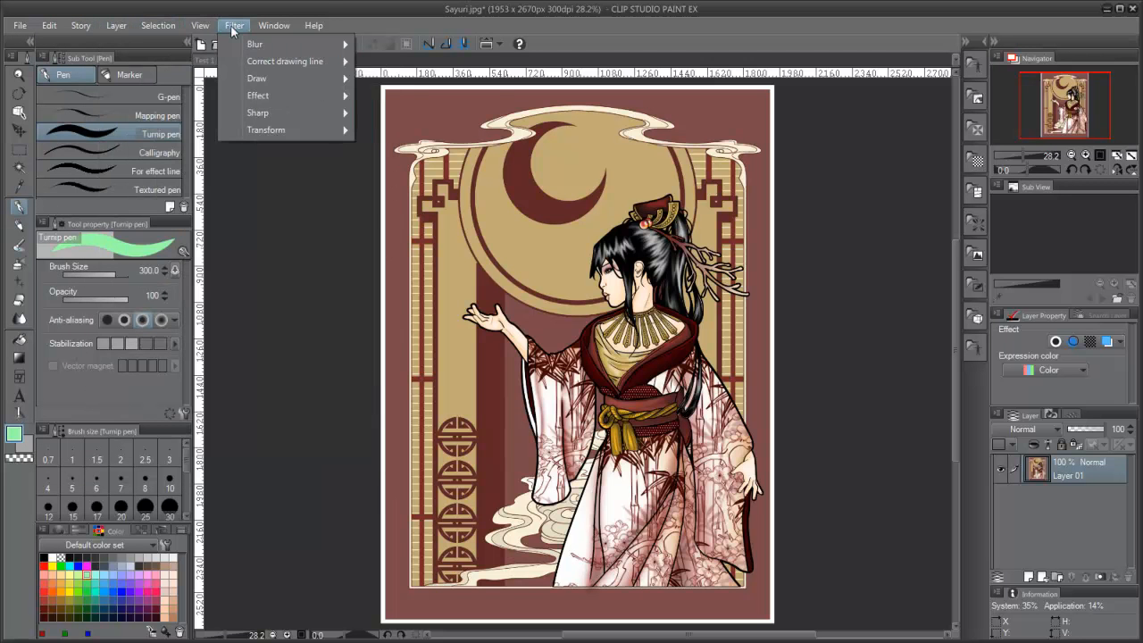
{"action": "left_click", "coordinate": [314, 25]}
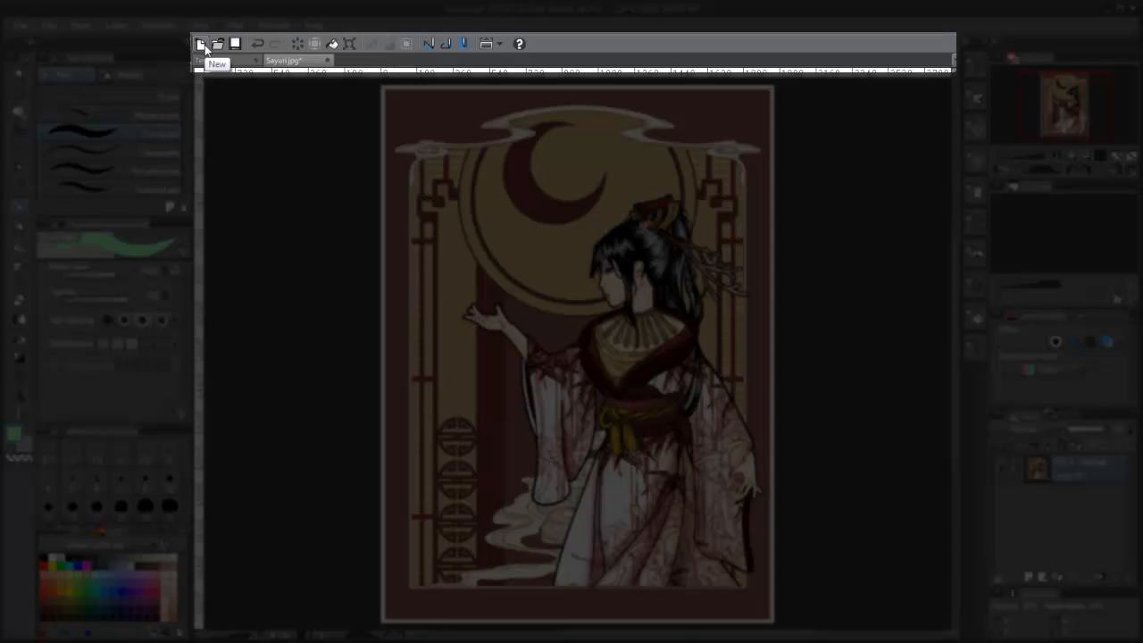
{"action": "mouse_move", "coordinate": [218, 44]}
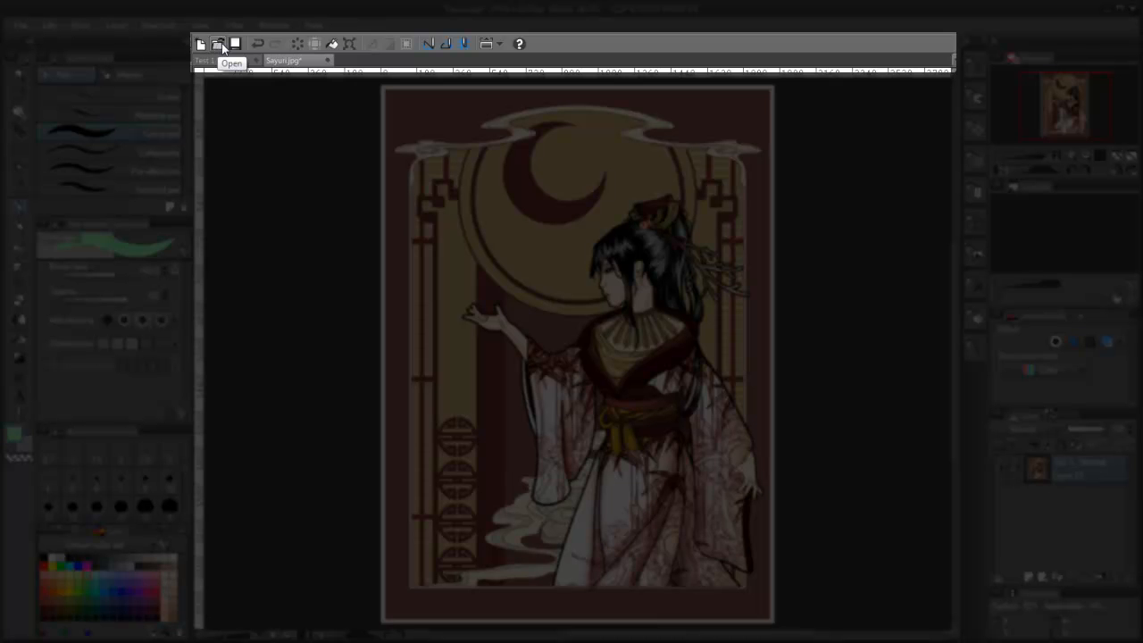
{"action": "mouse_move", "coordinate": [258, 44]}
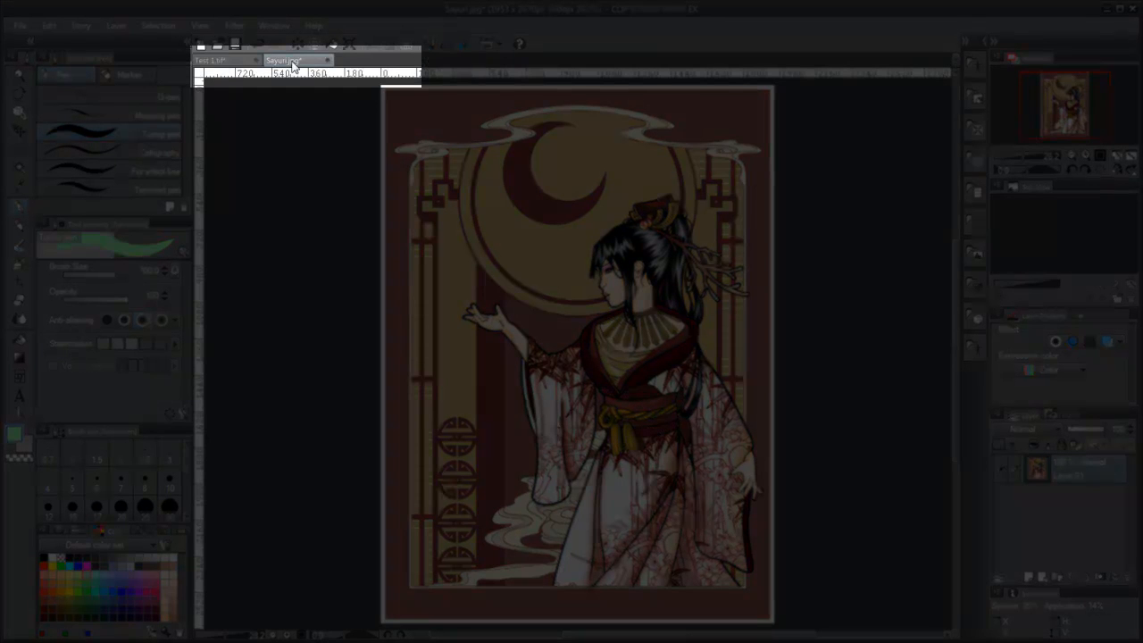
Step: Switch back to the Test 1.tif document tab
{"action": "left_click", "coordinate": [215, 59]}
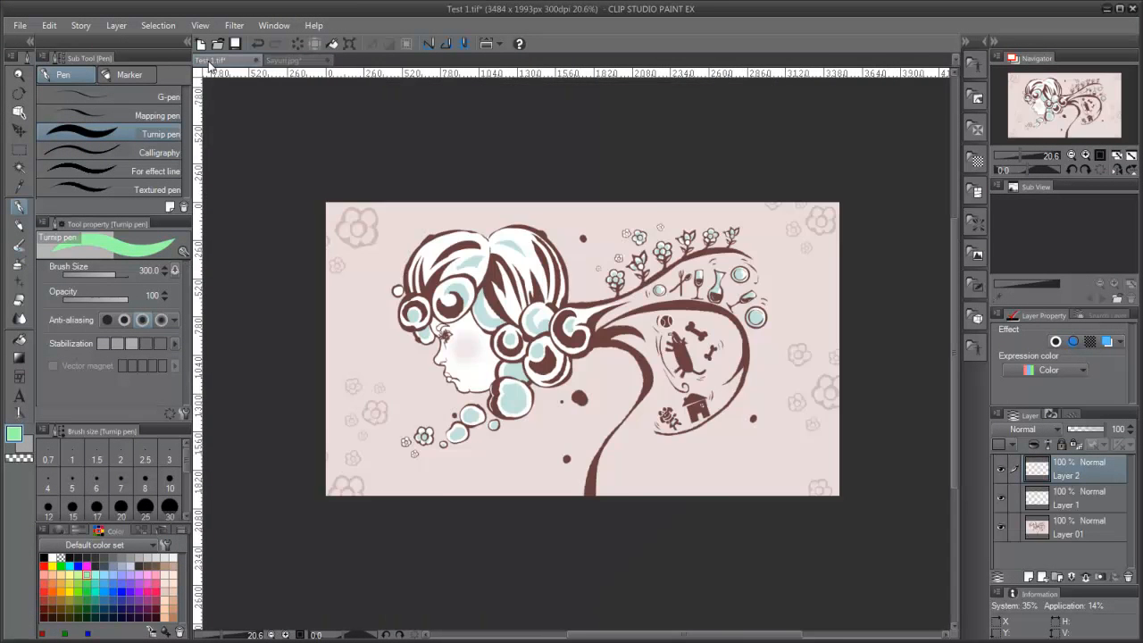
Step: Tile Test 1 and Sayuri side by side, then return to tabbed view on Sayuri
{"action": "left_click", "coordinate": [284, 59]}
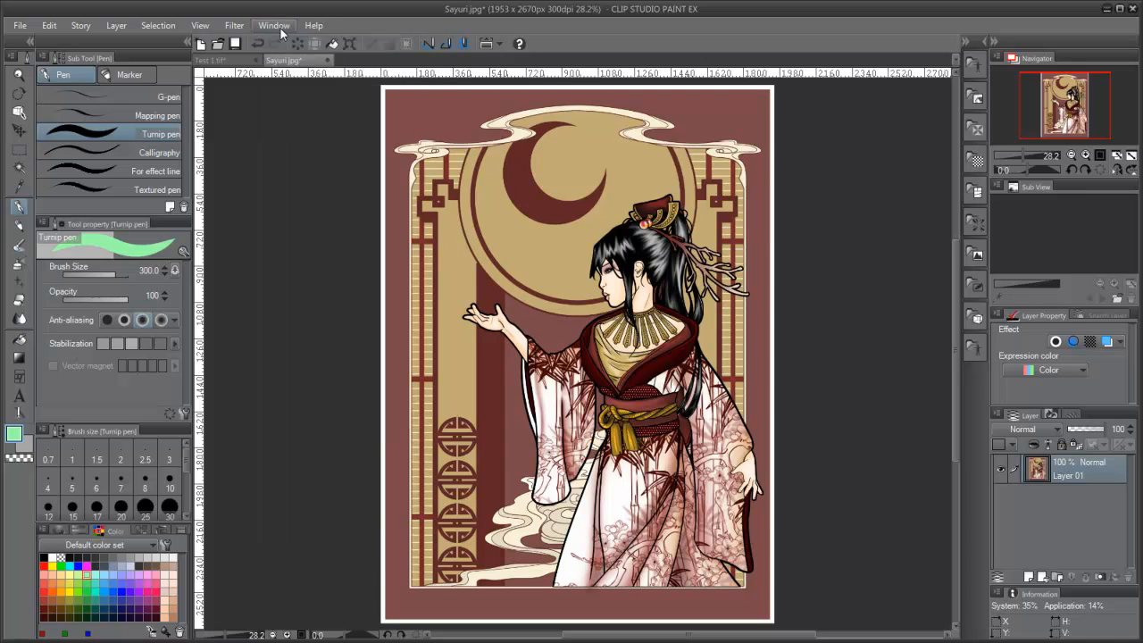
{"action": "left_click", "coordinate": [273, 25]}
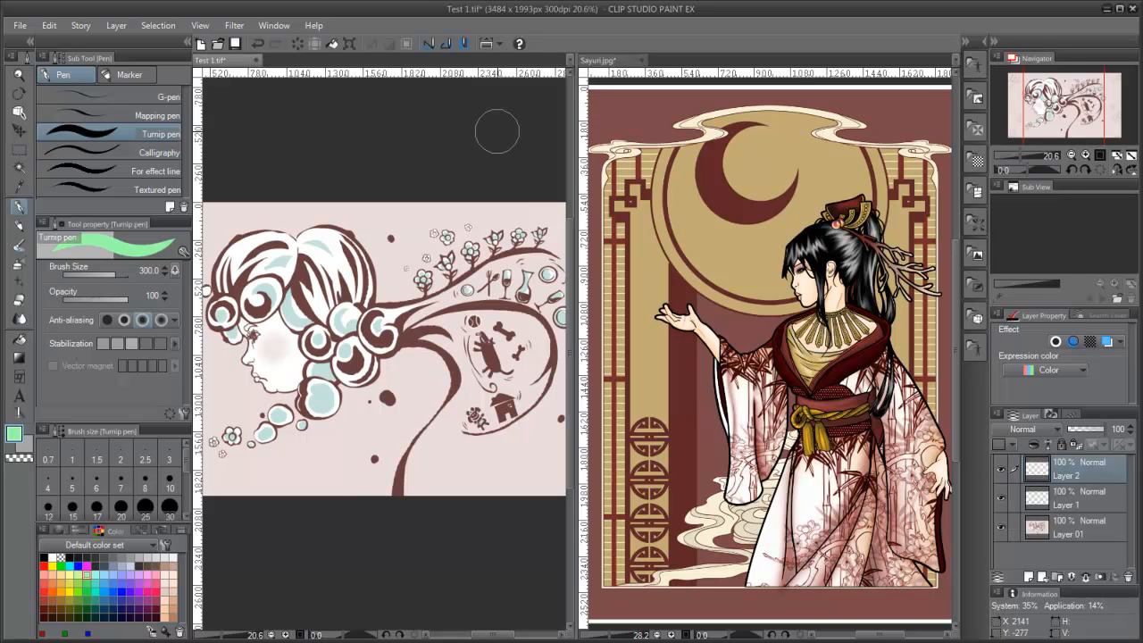
{"action": "left_click", "coordinate": [598, 60]}
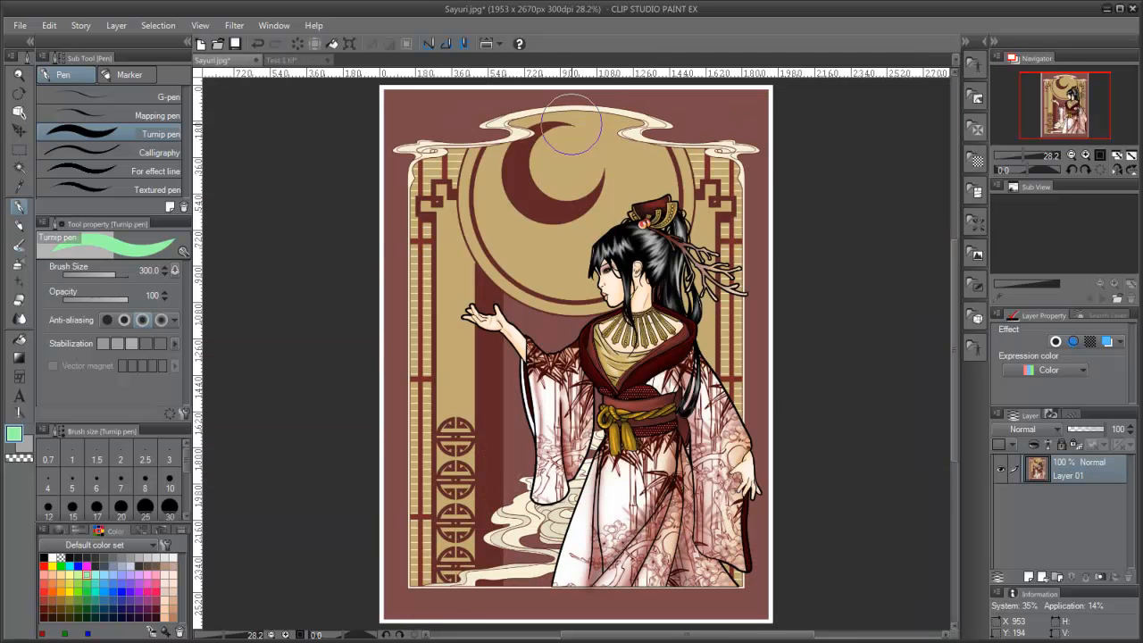
{"action": "left_click", "coordinate": [294, 60]}
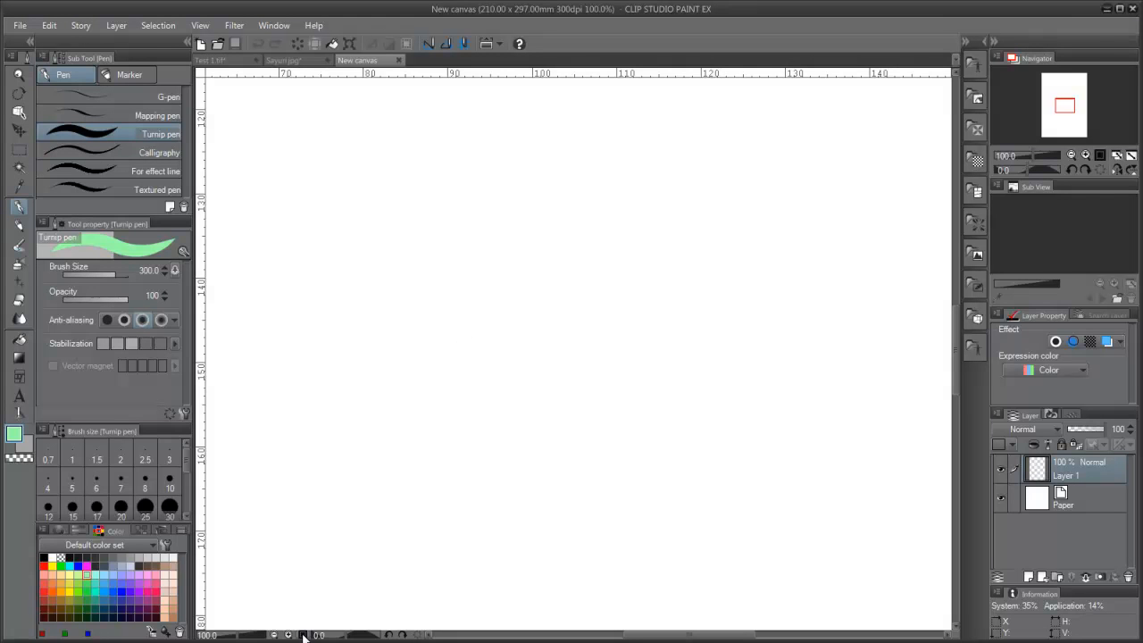
Step: Use the Tab hotkey repeatedly to see more of the blank A4 canvas
{"action": "key", "text": "Tab"}
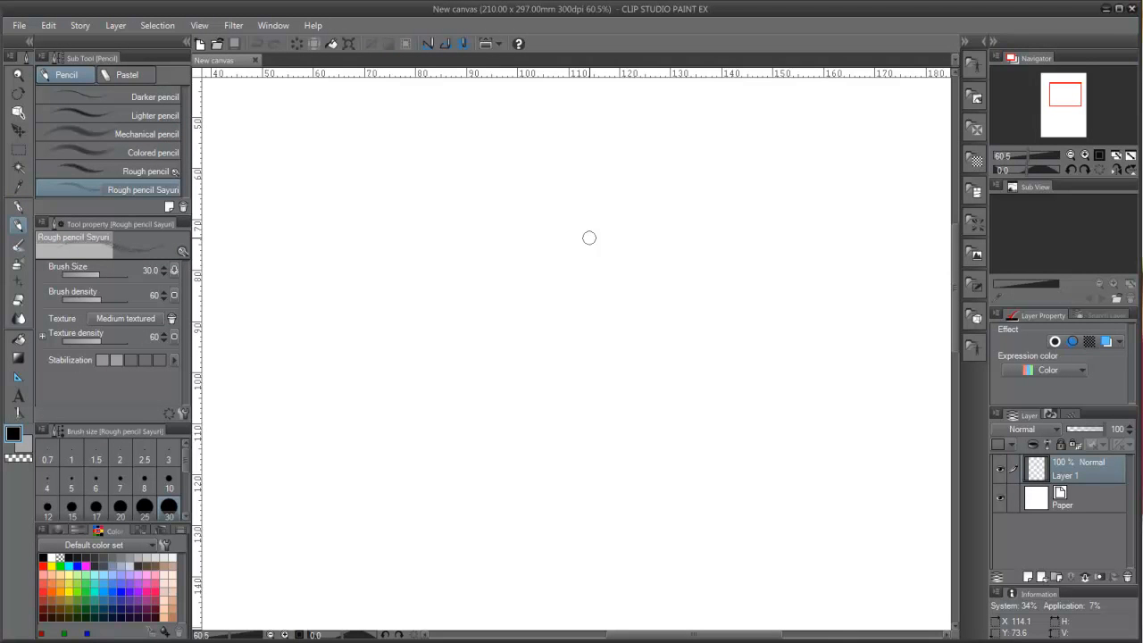
{"action": "key", "text": "Tab"}
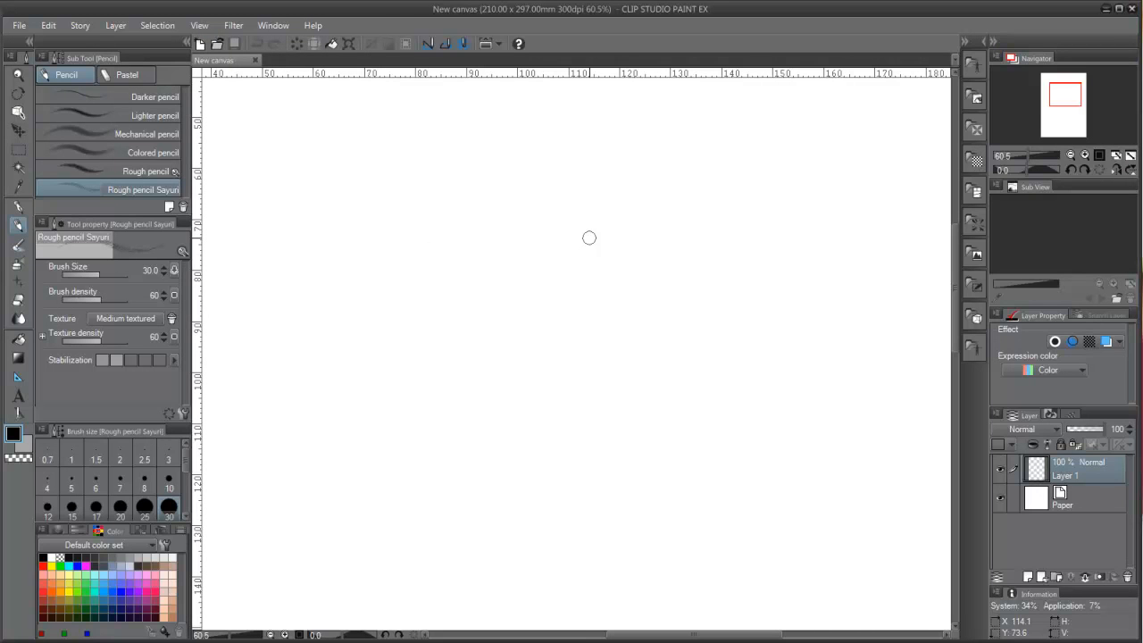
{"action": "key", "text": "Tab"}
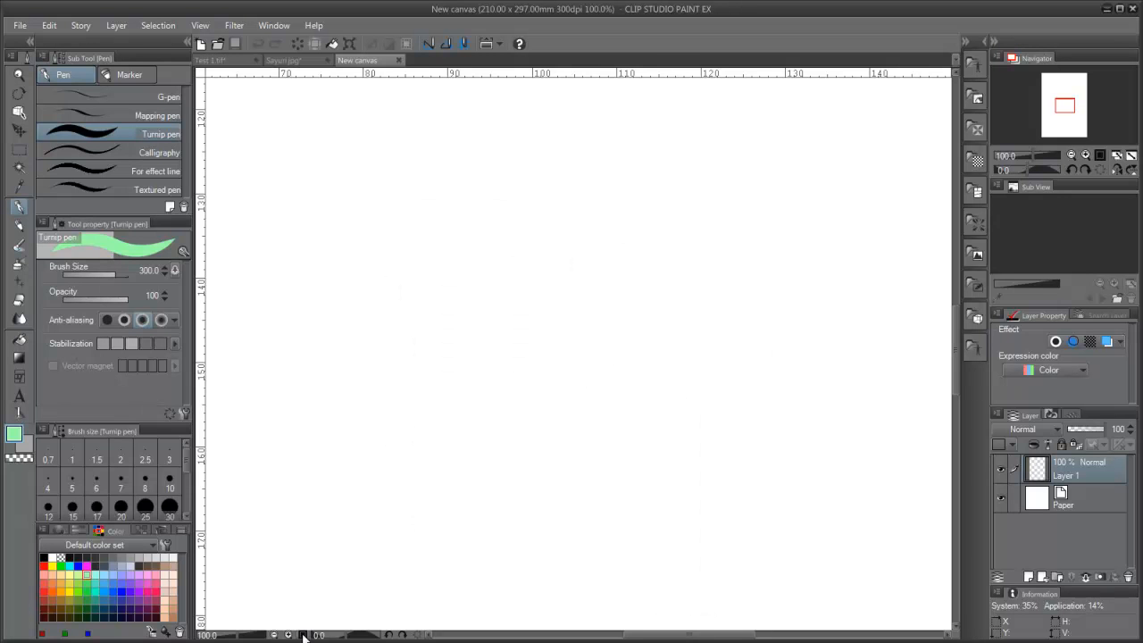
{"action": "key", "text": "ctrl+t"}
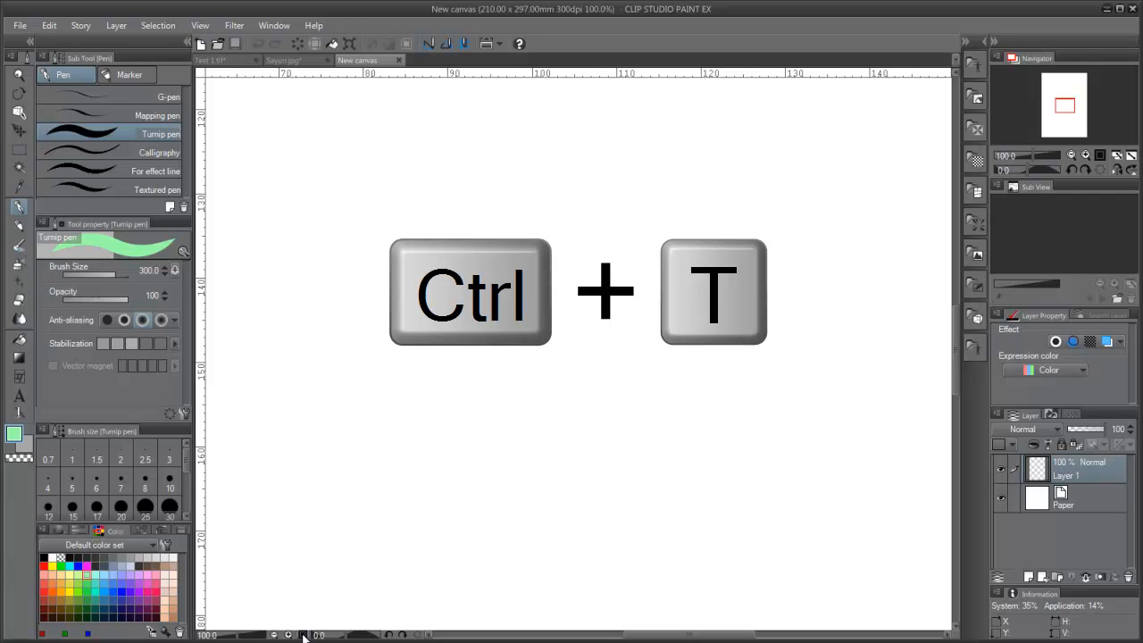
{"action": "key", "text": "ctrl+t"}
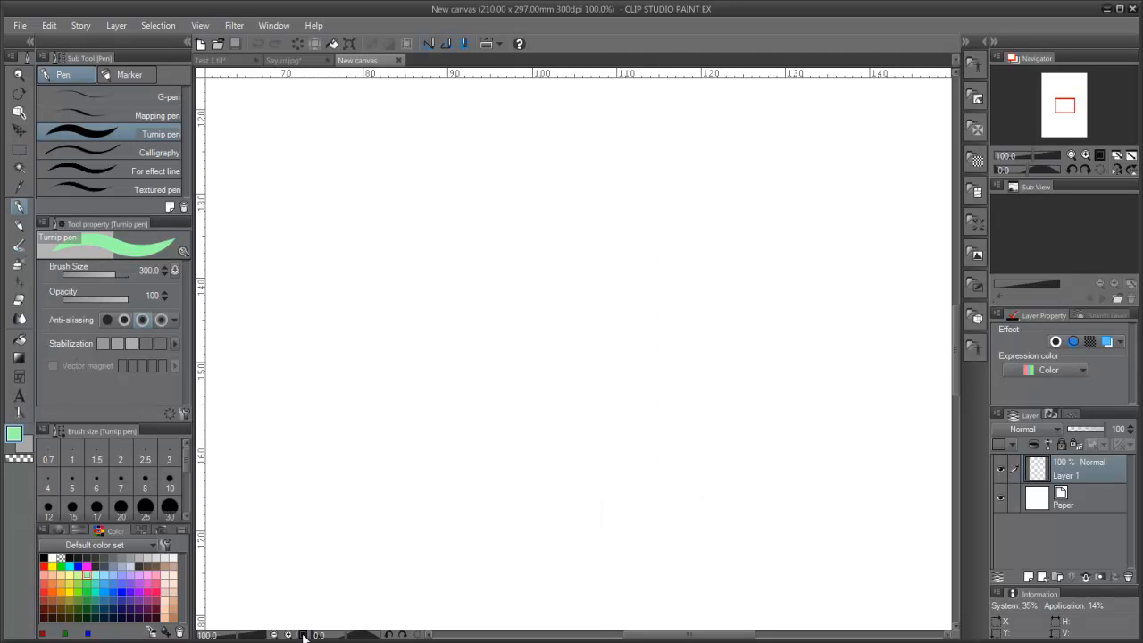